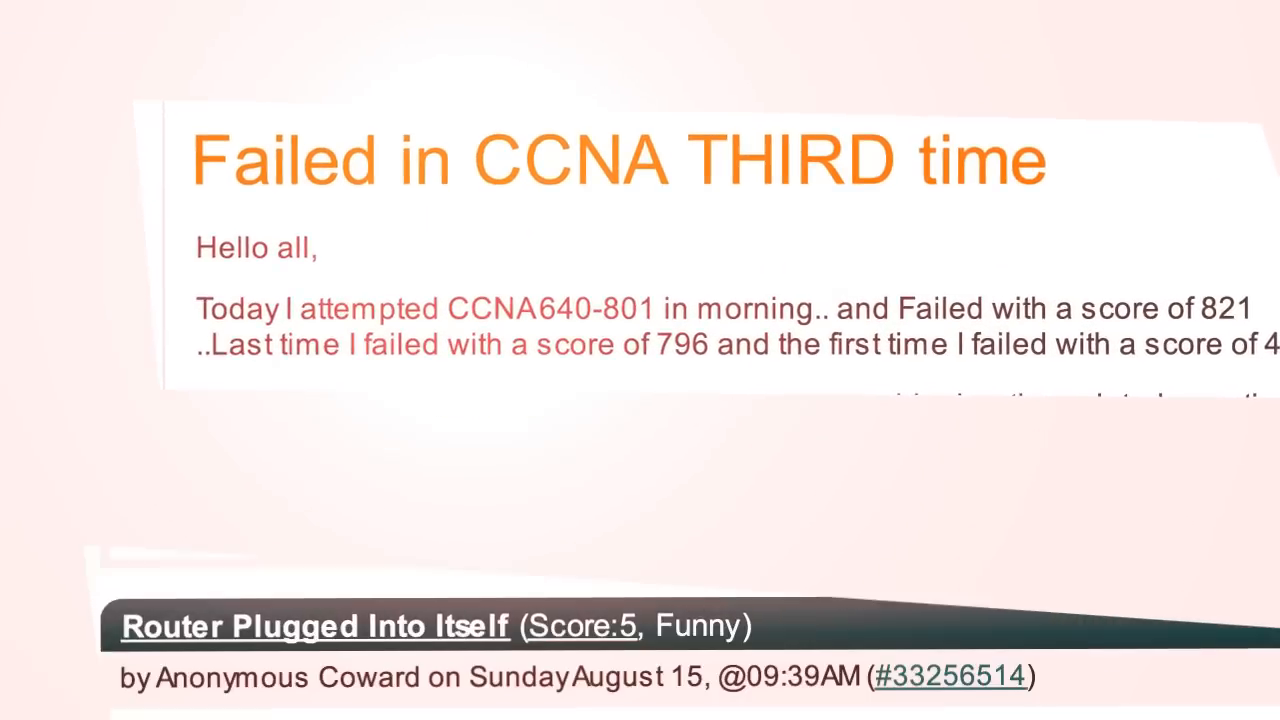
Scroll the Nodes Types panel in the empty GNS3 workspace
scroll("down", 3)
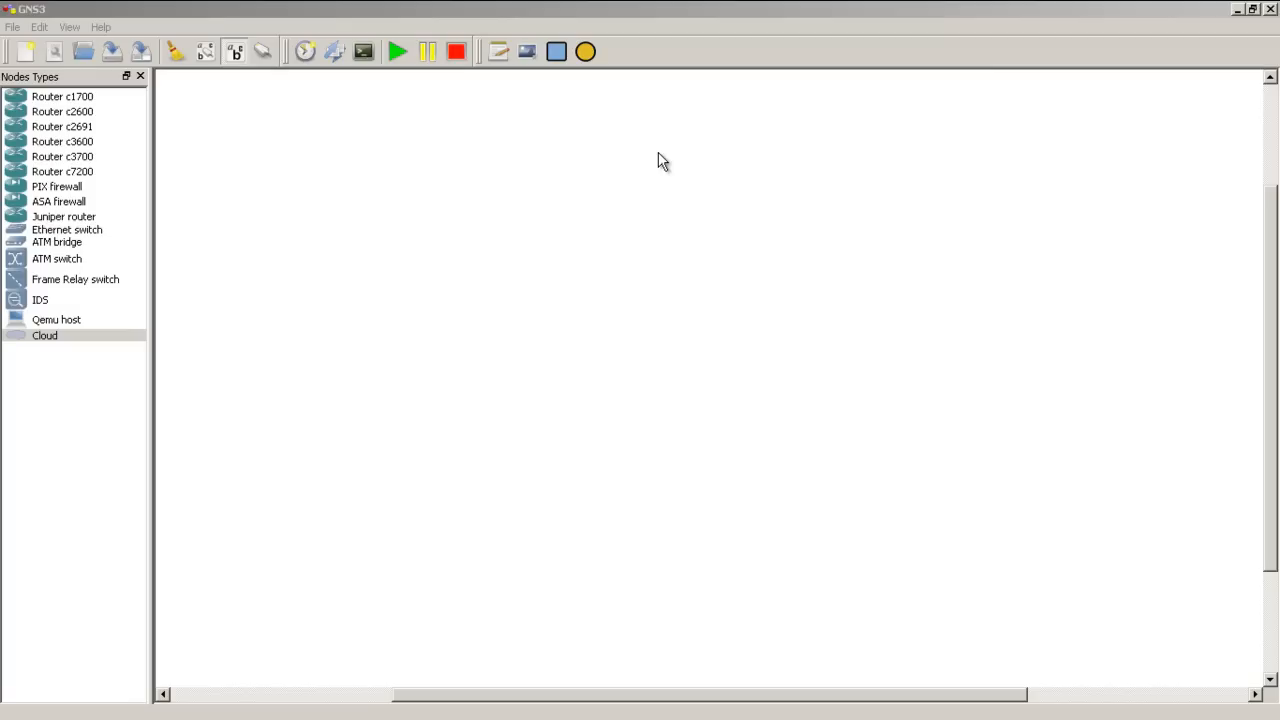
mouse_move(128, 196)
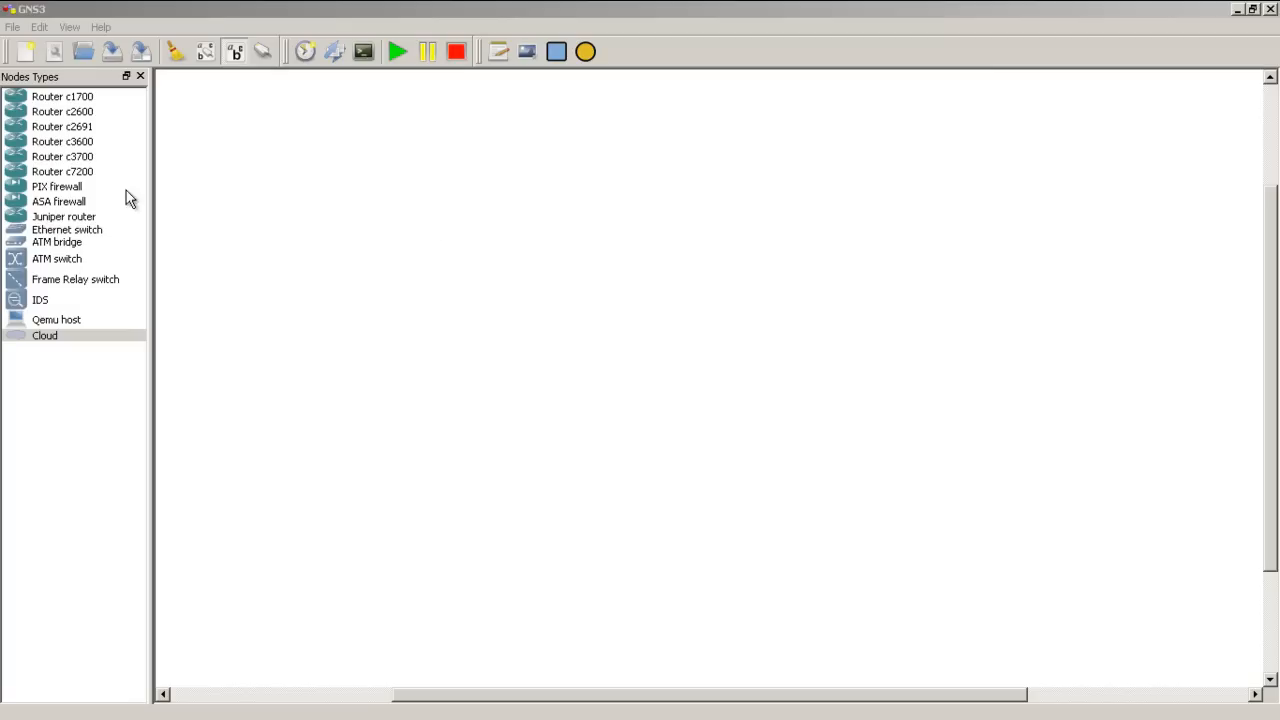
Drop routers R1 and R2 on the canvas, link their f0/0 ports, and position the 1.1.1.1/24 and 1.1.1.2/24 labels
left_click_drag(62, 156, 384, 290)
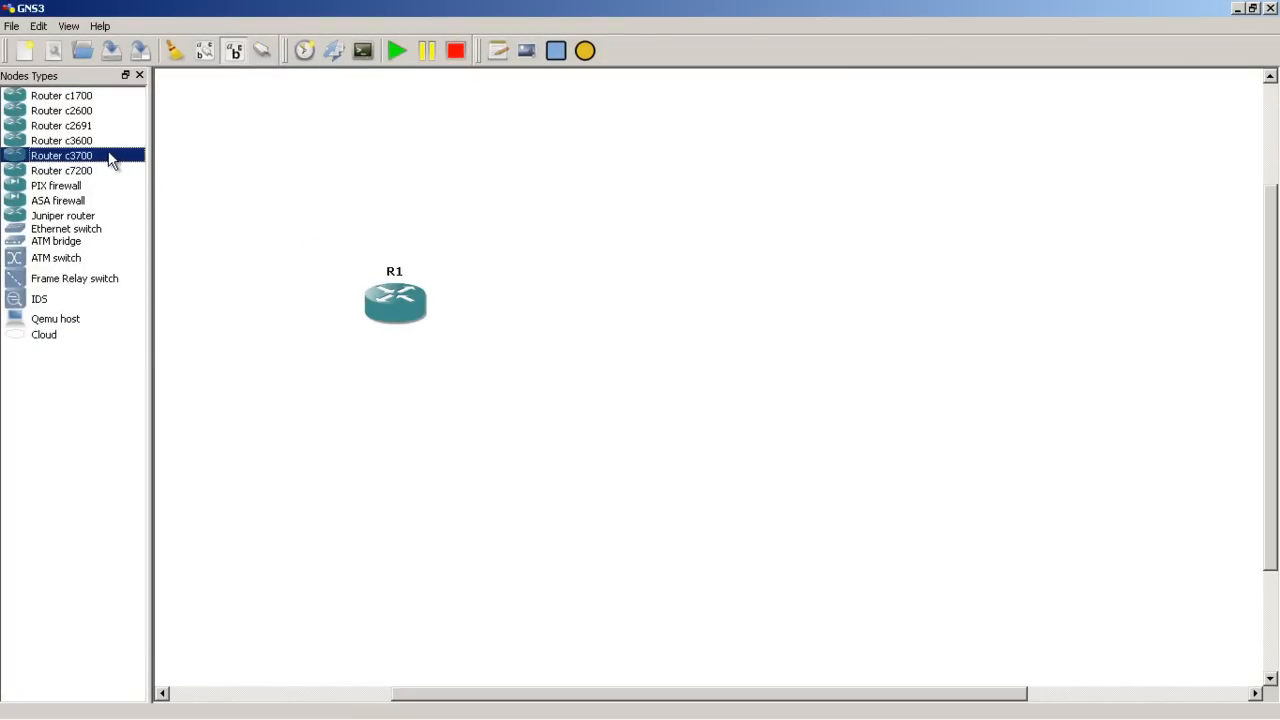
left_click_drag(61, 155, 827, 328)
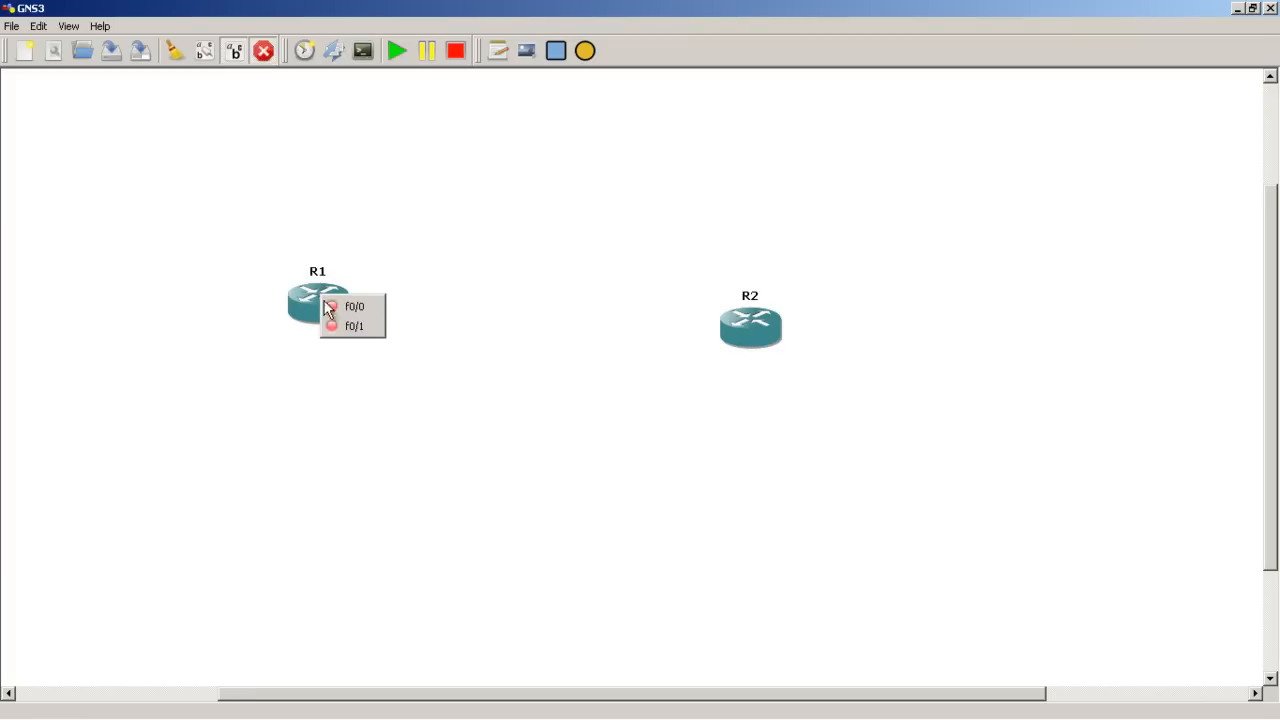
left_click(354, 306)
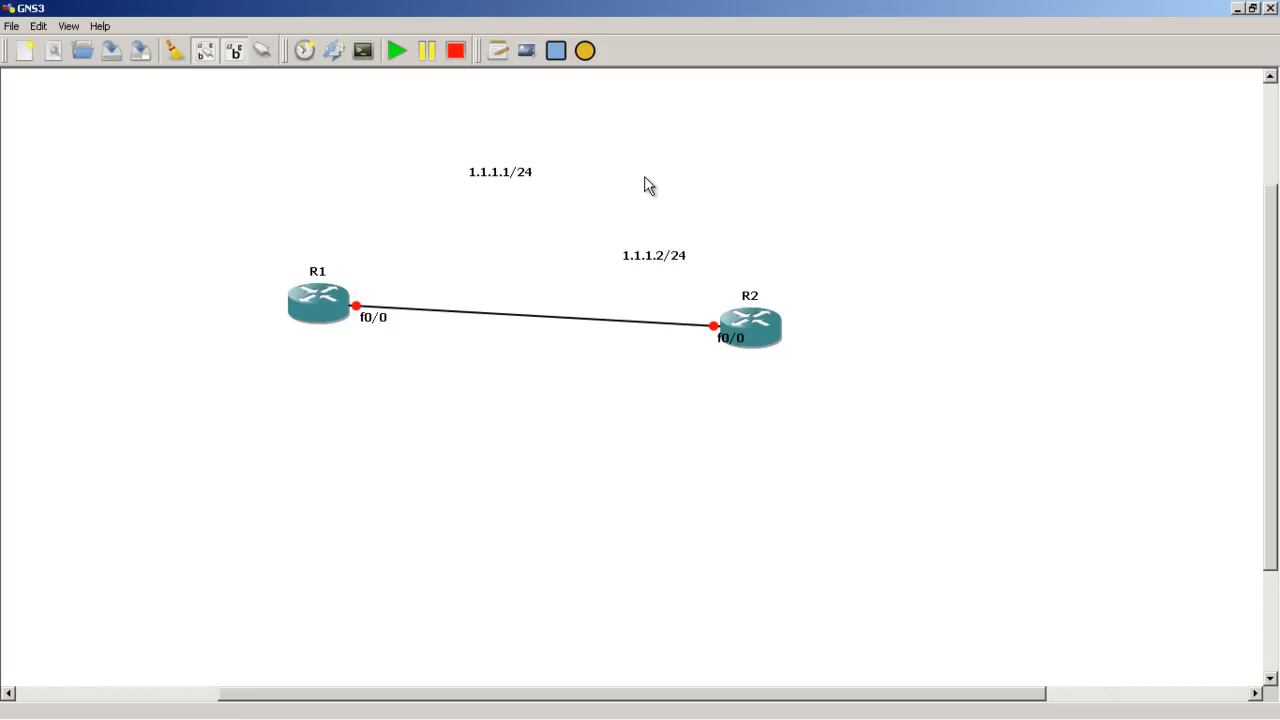
left_click_drag(500, 171, 382, 275)
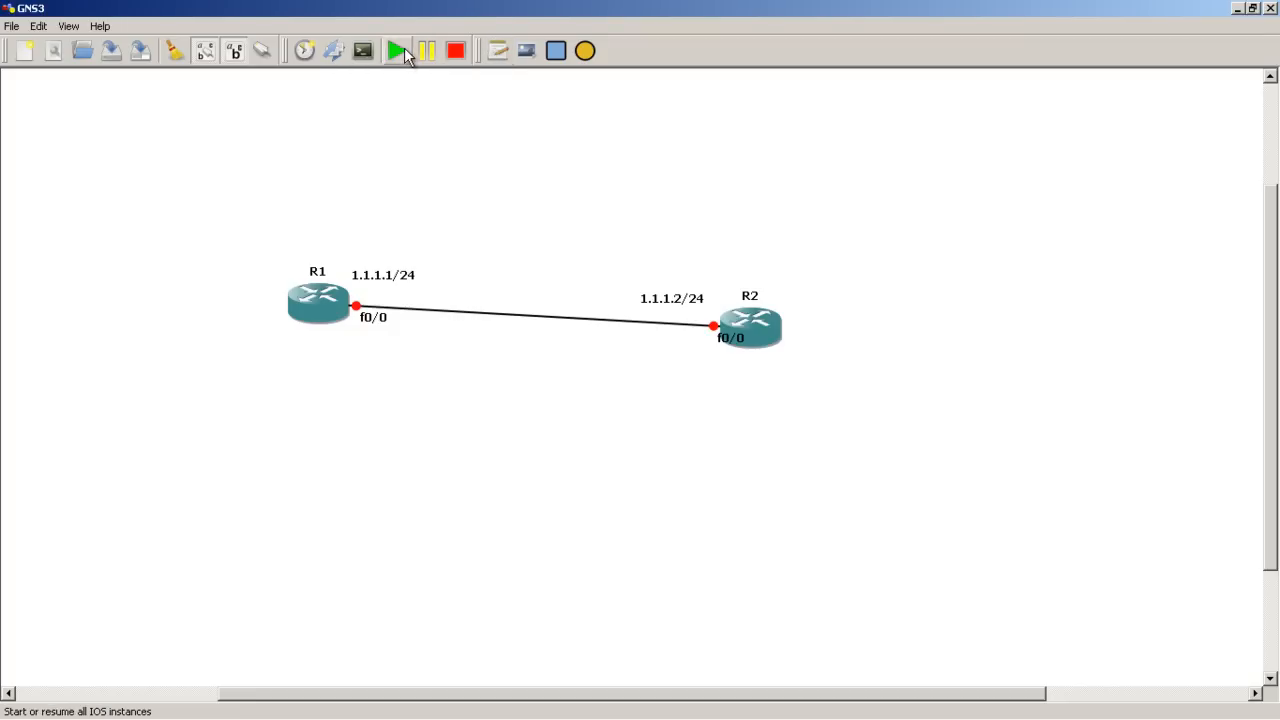
Start R1 and R2 and open console windows for both
left_click(393, 50)
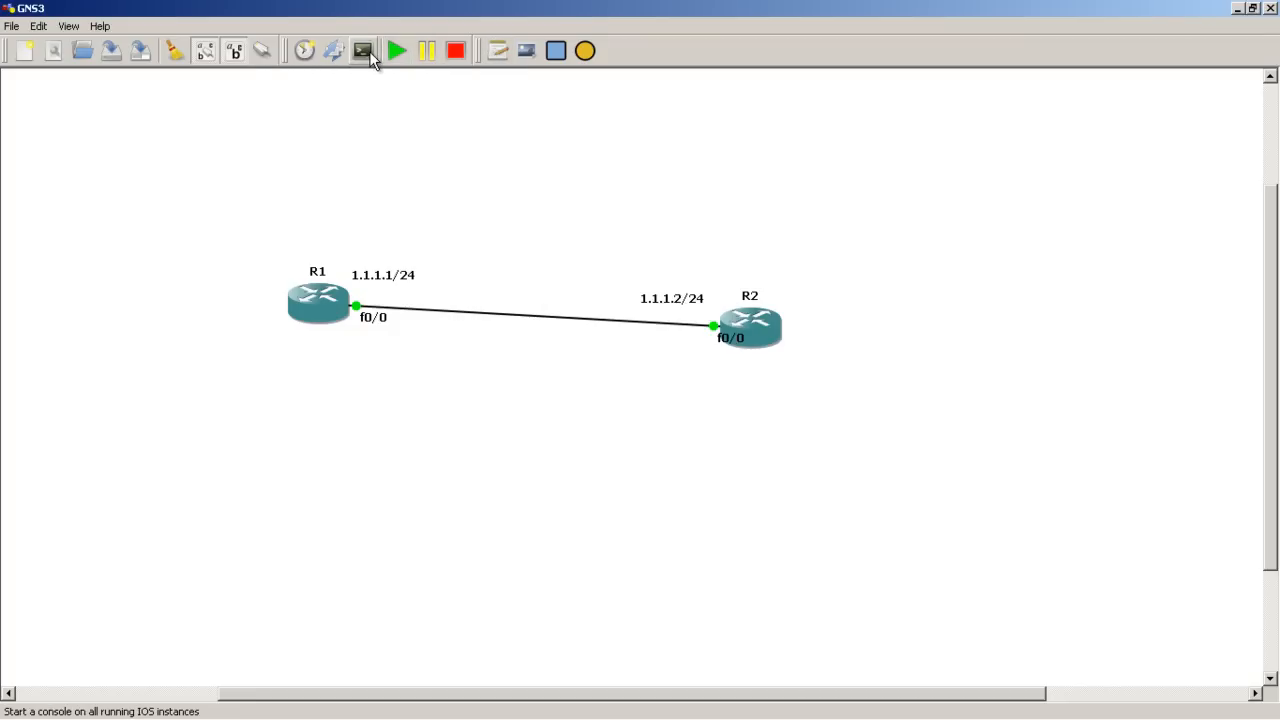
left_click(359, 50)
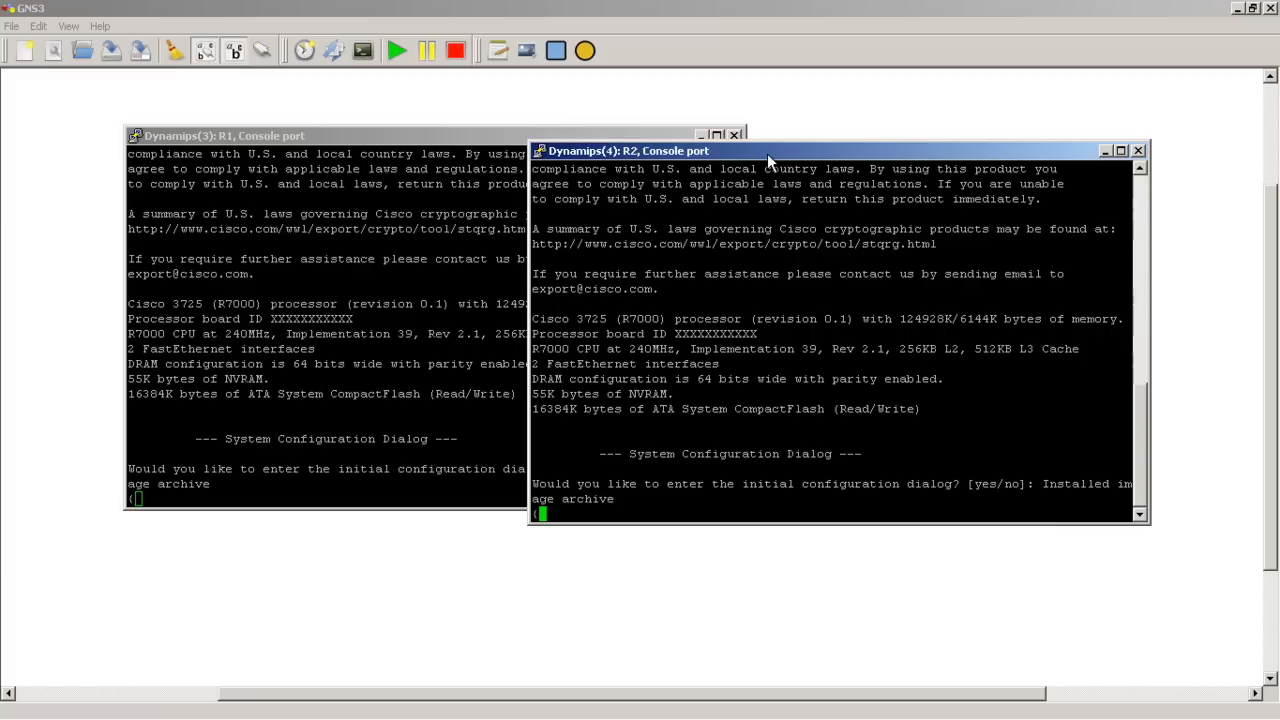
mouse_move(480, 330)
type("ip address")
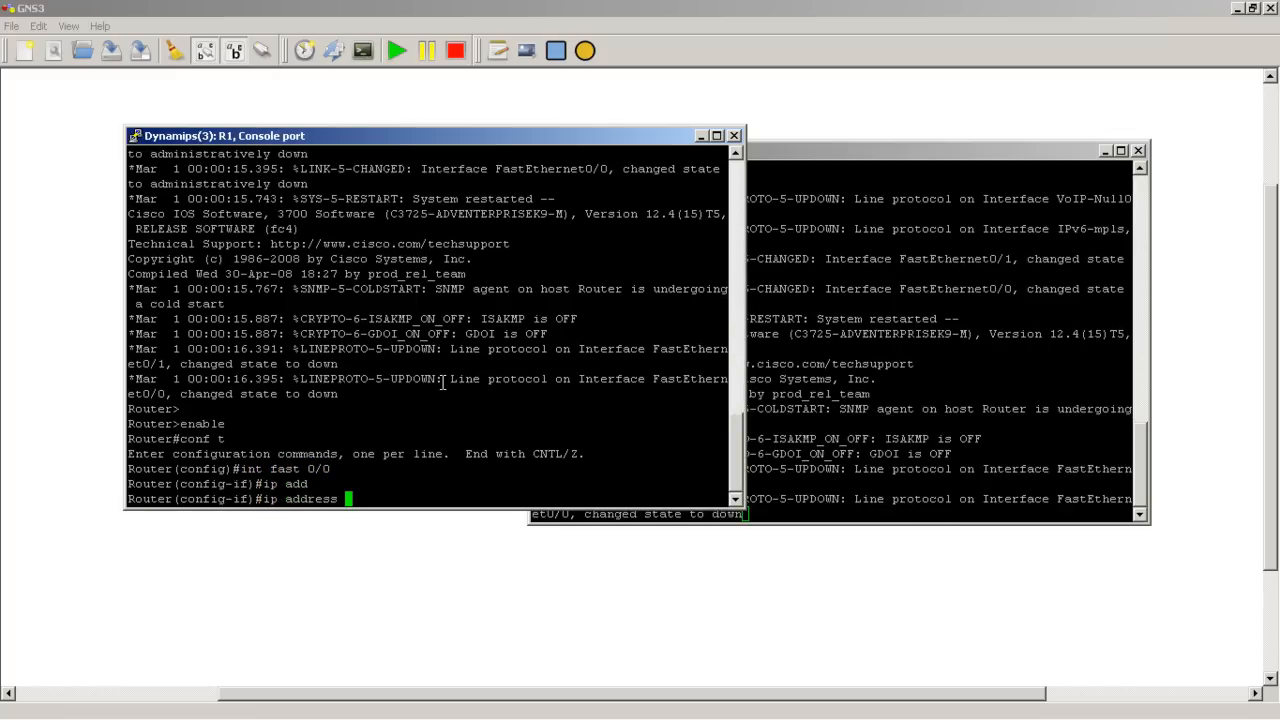
Assign 1.1.1.1/24 to R1's f0/0 and 1.1.1.2/24 to R2's f0/0 with no shut, then return to R1's console
type("1.1.1.1 255.255.255.0")
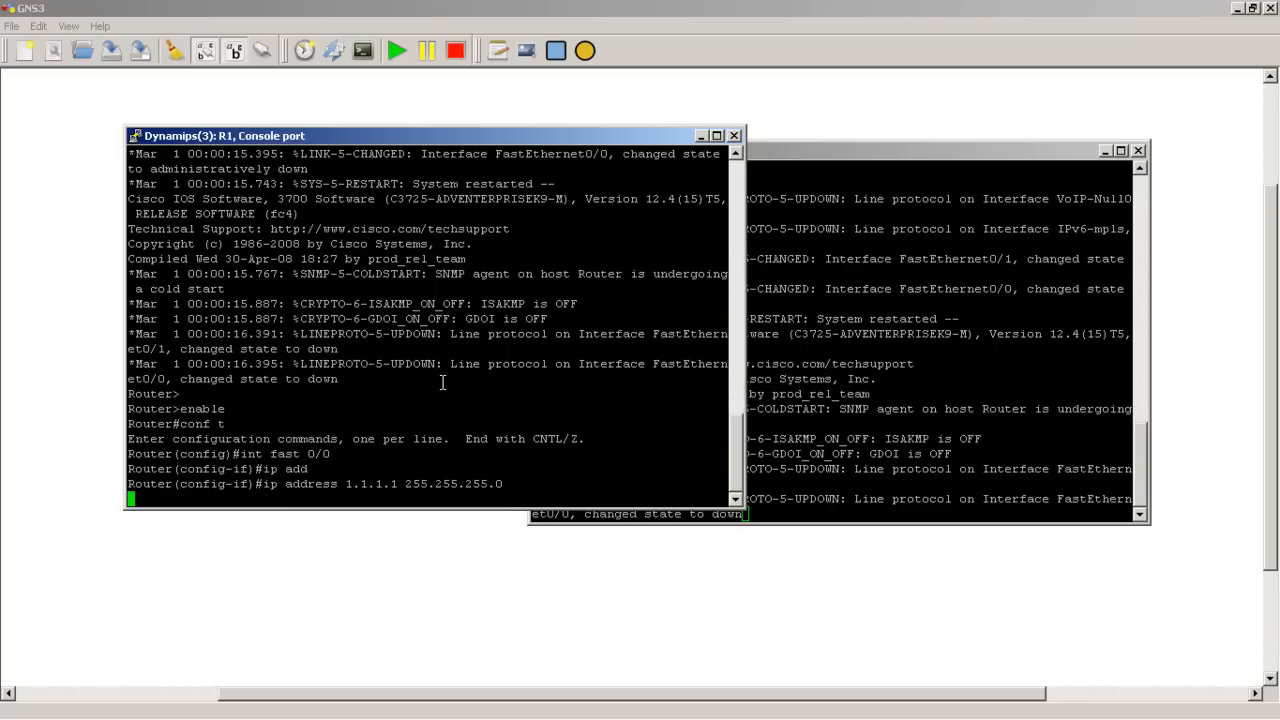
type("no shut")
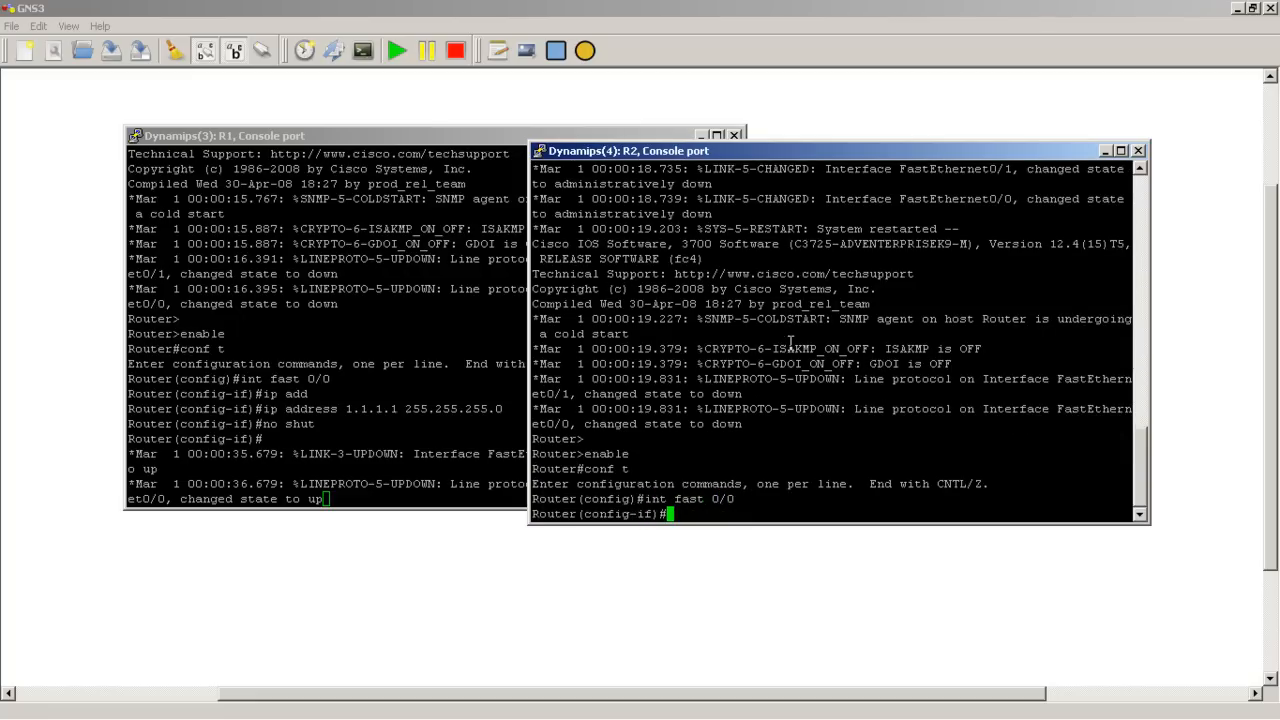
type("ip address 12")
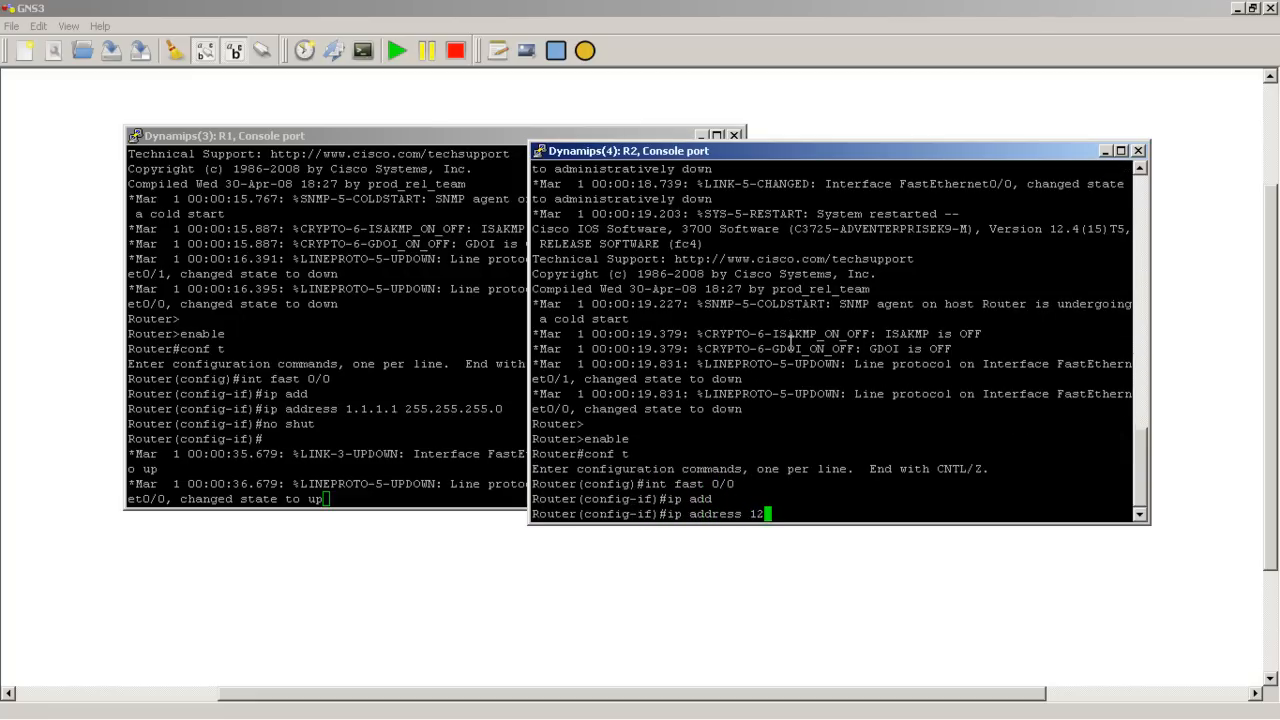
type("1.1.1.2 255.255.255.0")
type("hostname R2")
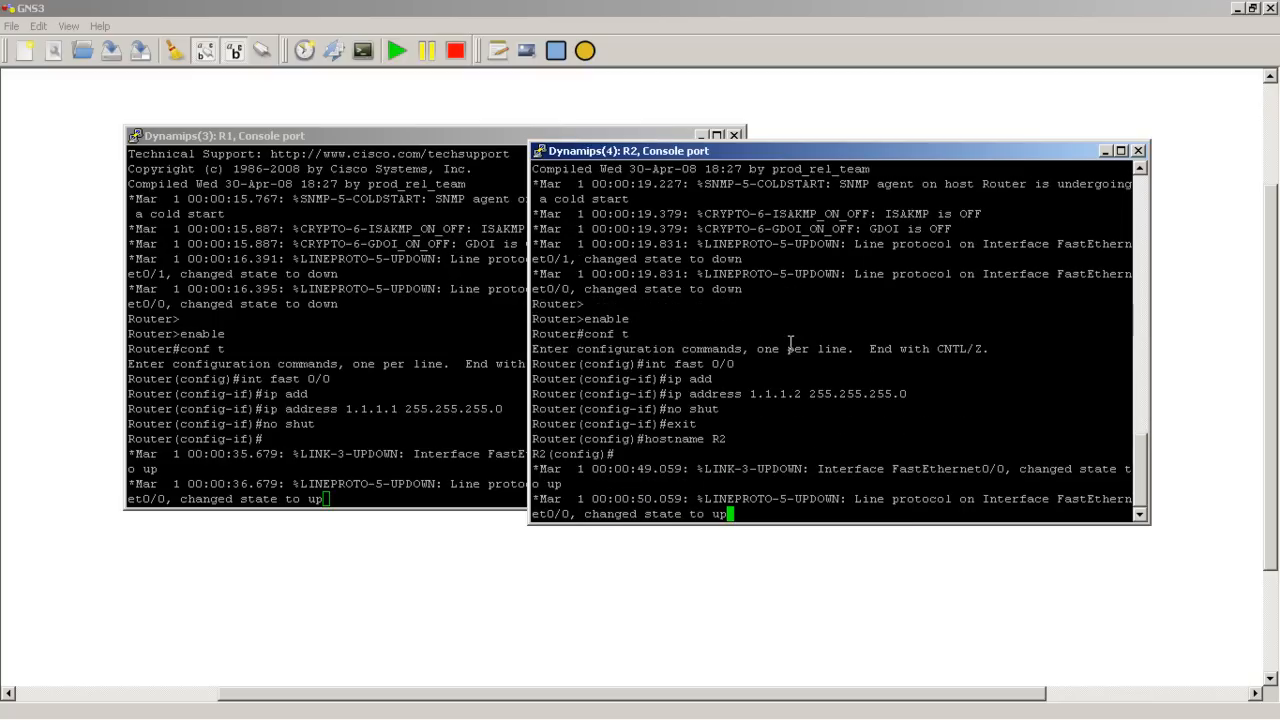
left_click(300, 135)
type("ping 1.1.1.2")
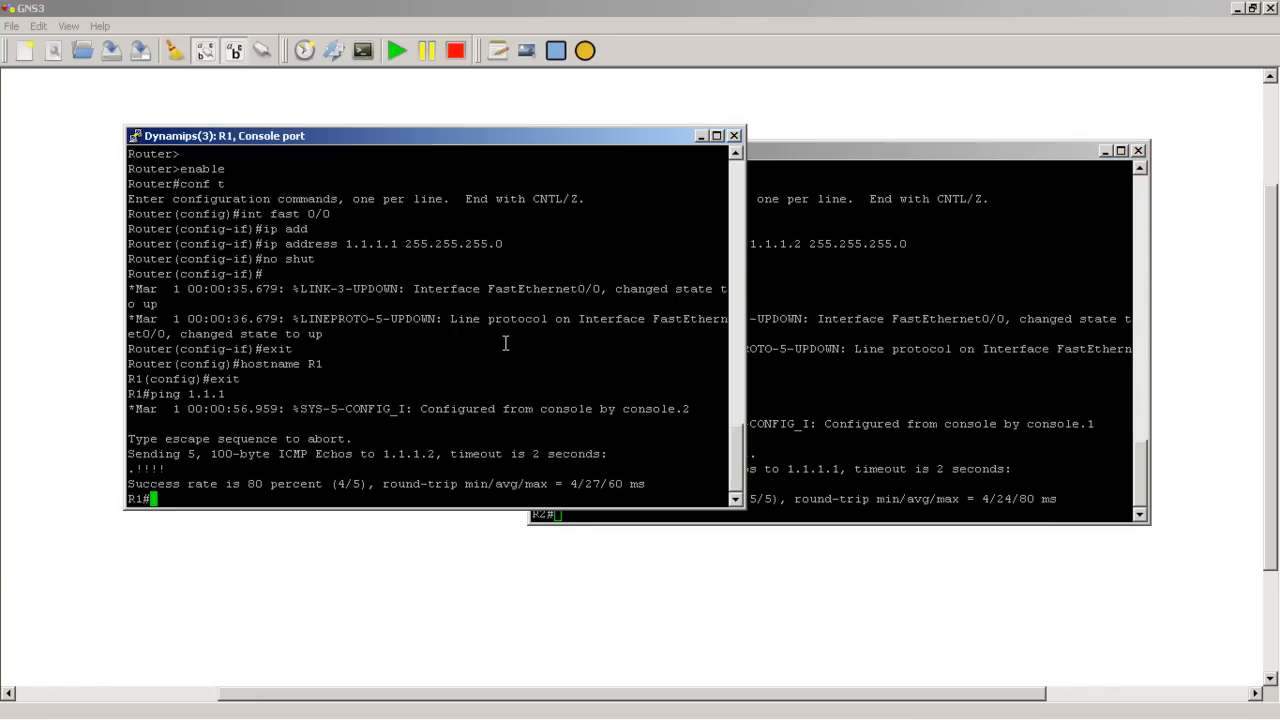
Re-enter global configuration mode on R1 with conf t
type("conf t")
type("access-list 100 deny")
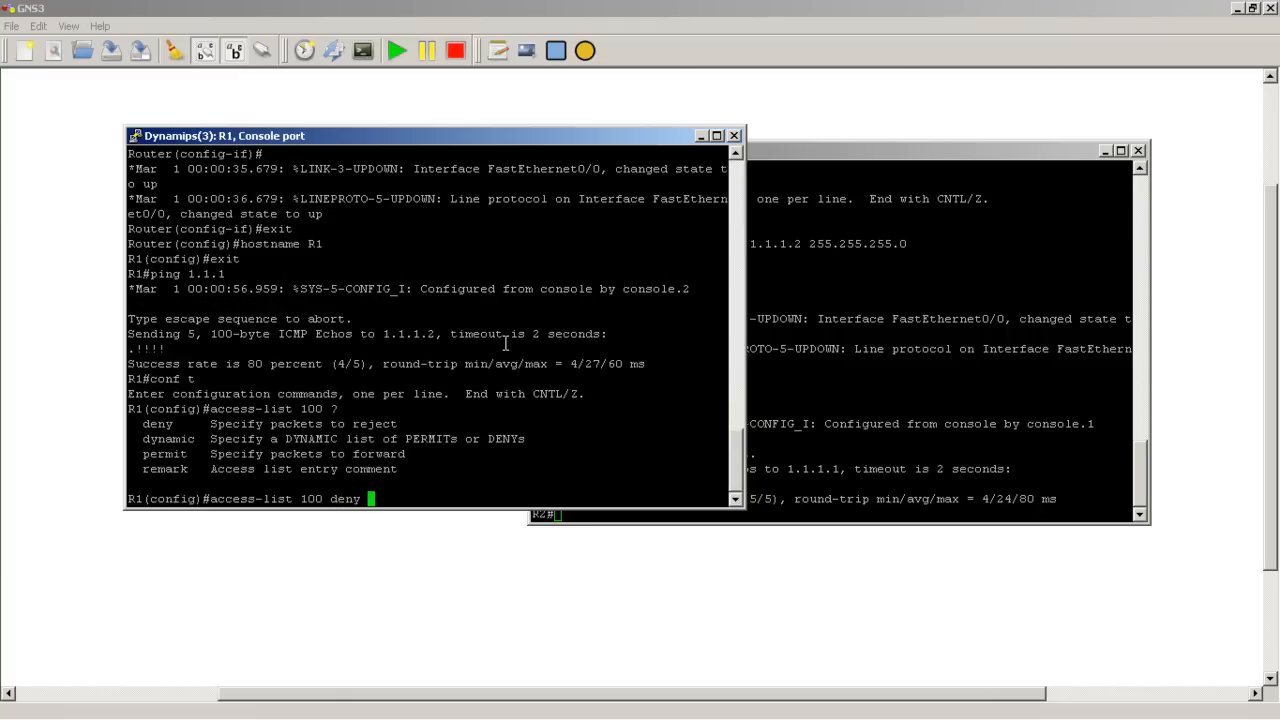
Add 'access-list 100 deny icmp any any' on R1, checking options with ?
type("?")
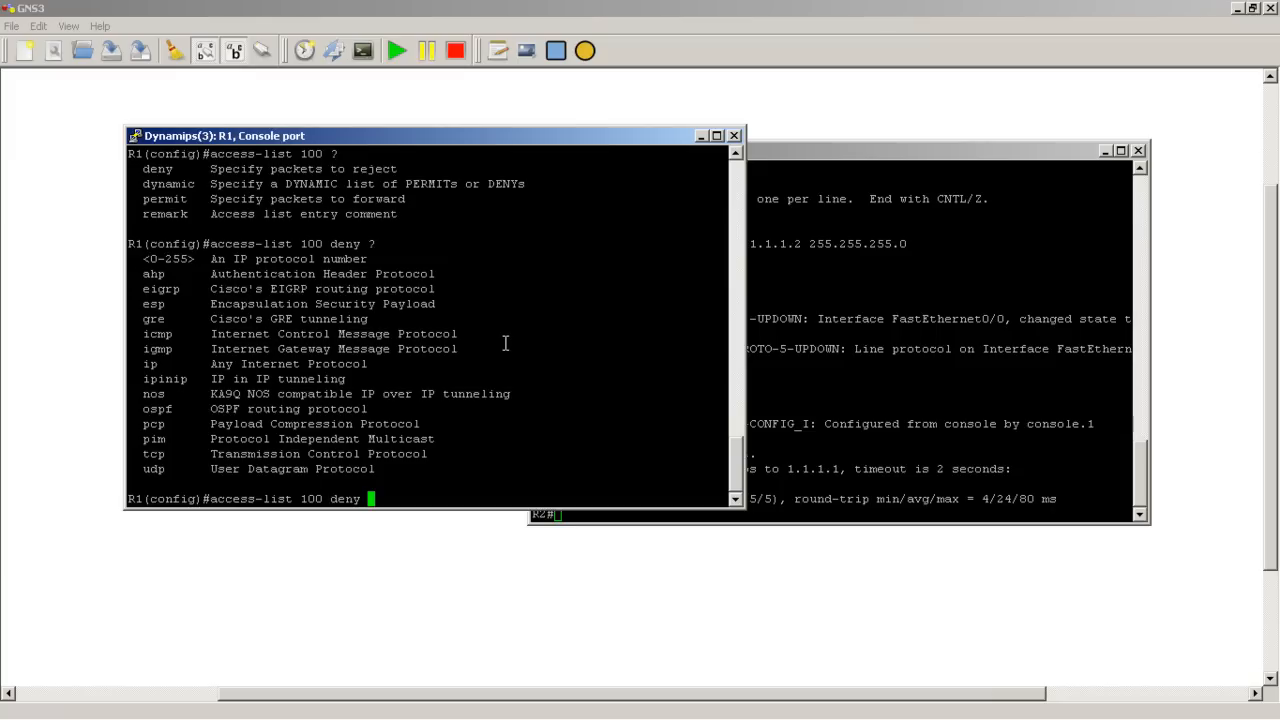
mouse_move(155, 310)
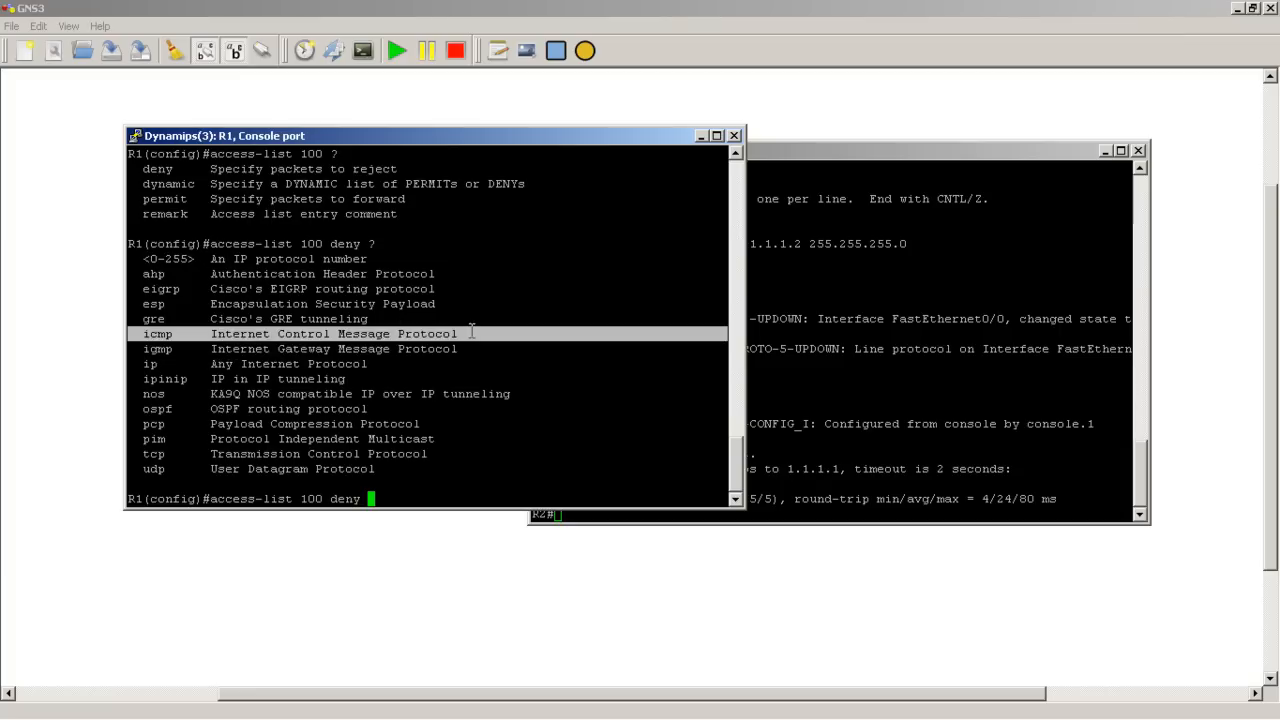
mouse_move(595, 484)
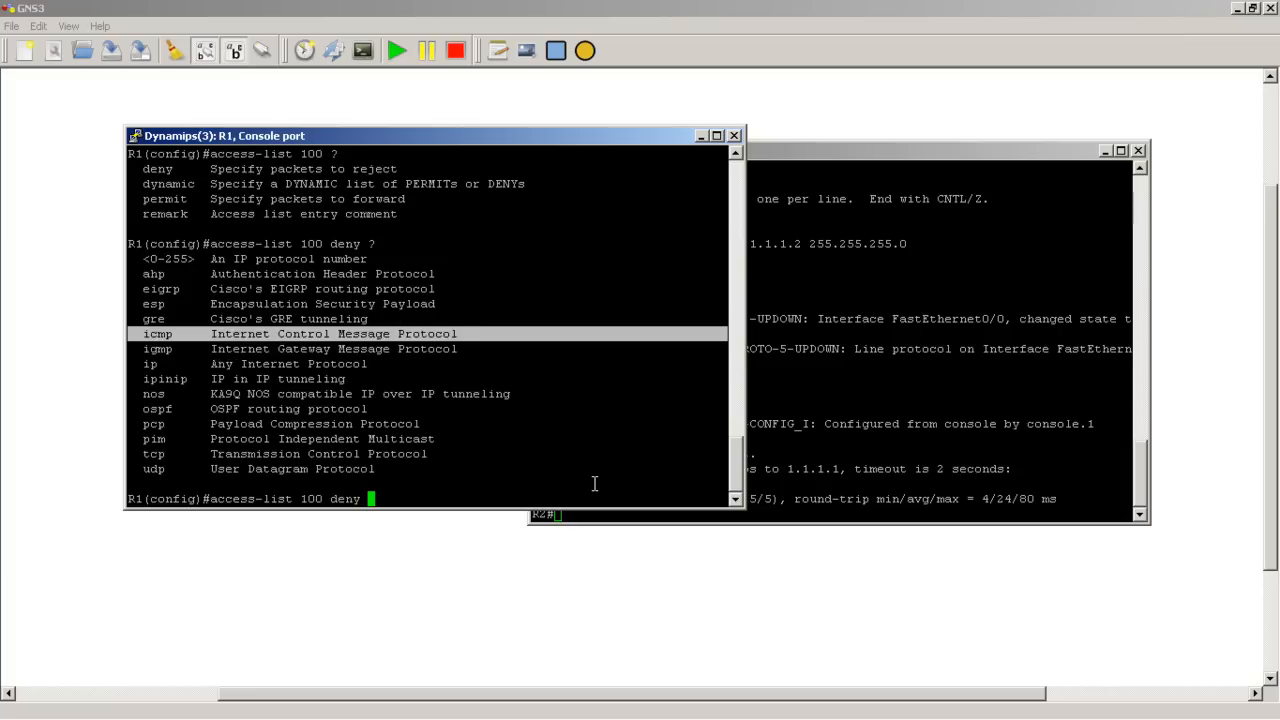
type("icmp")
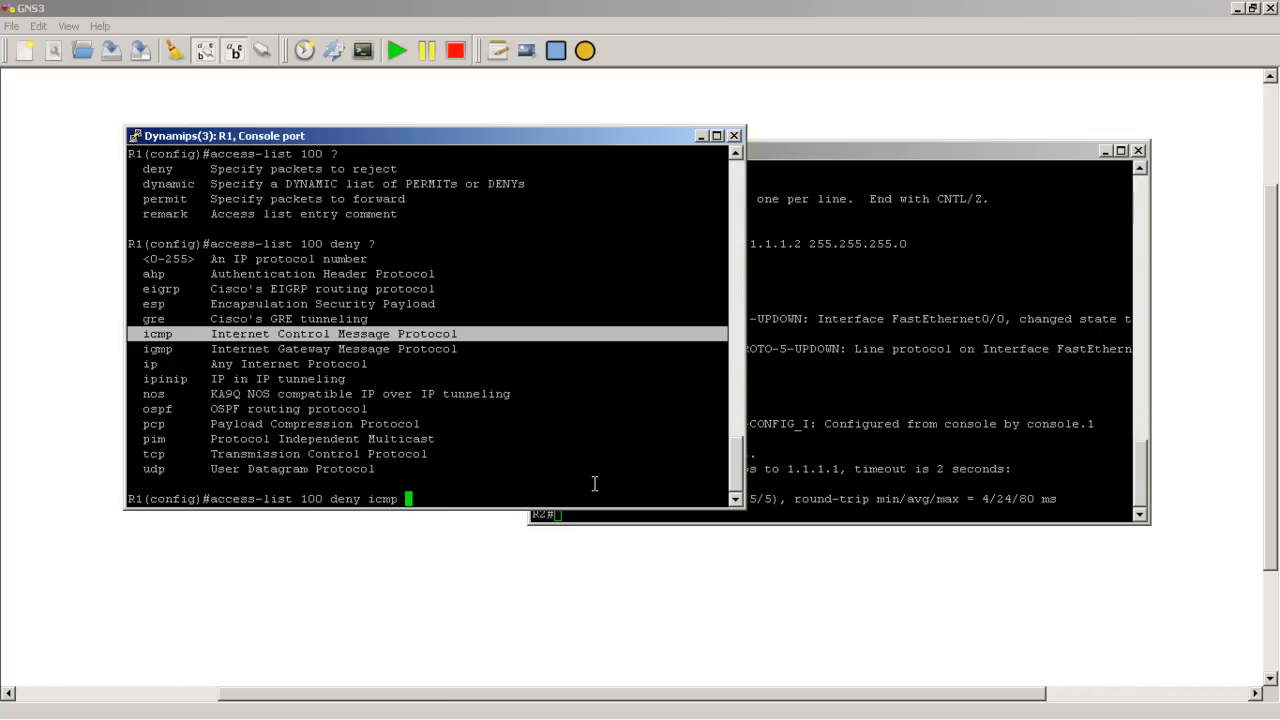
type("any any")
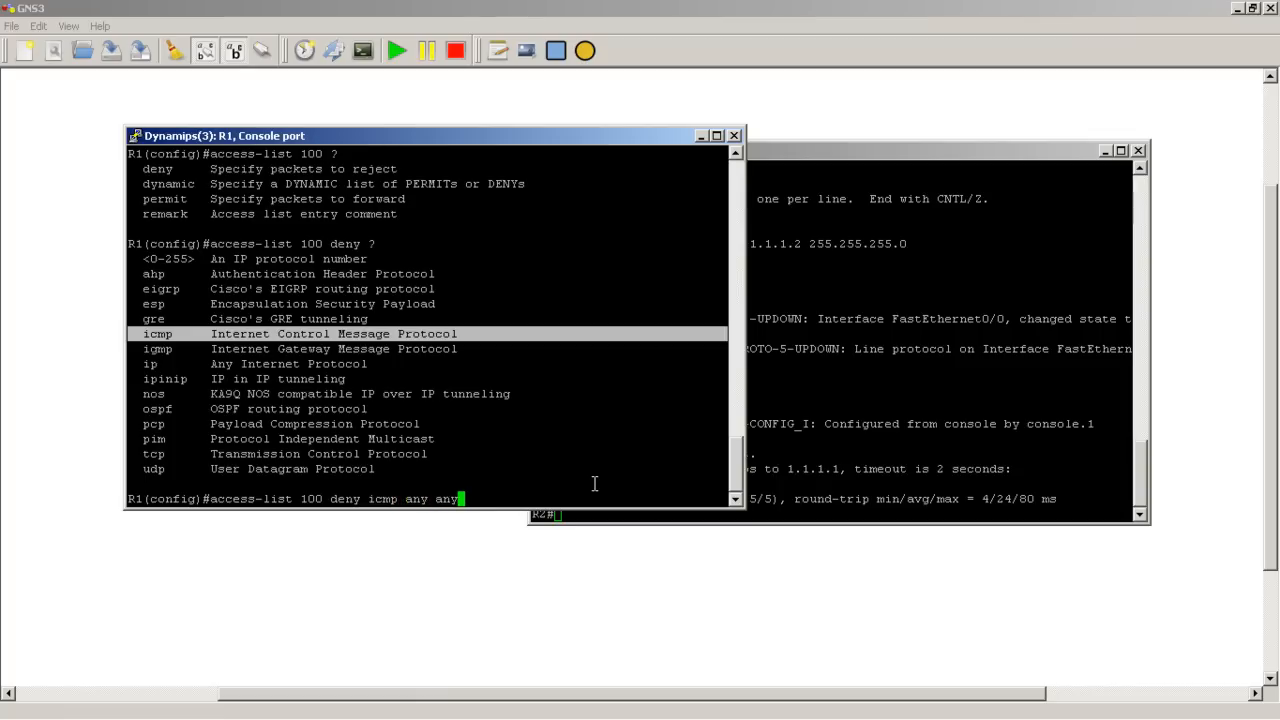
type("?")
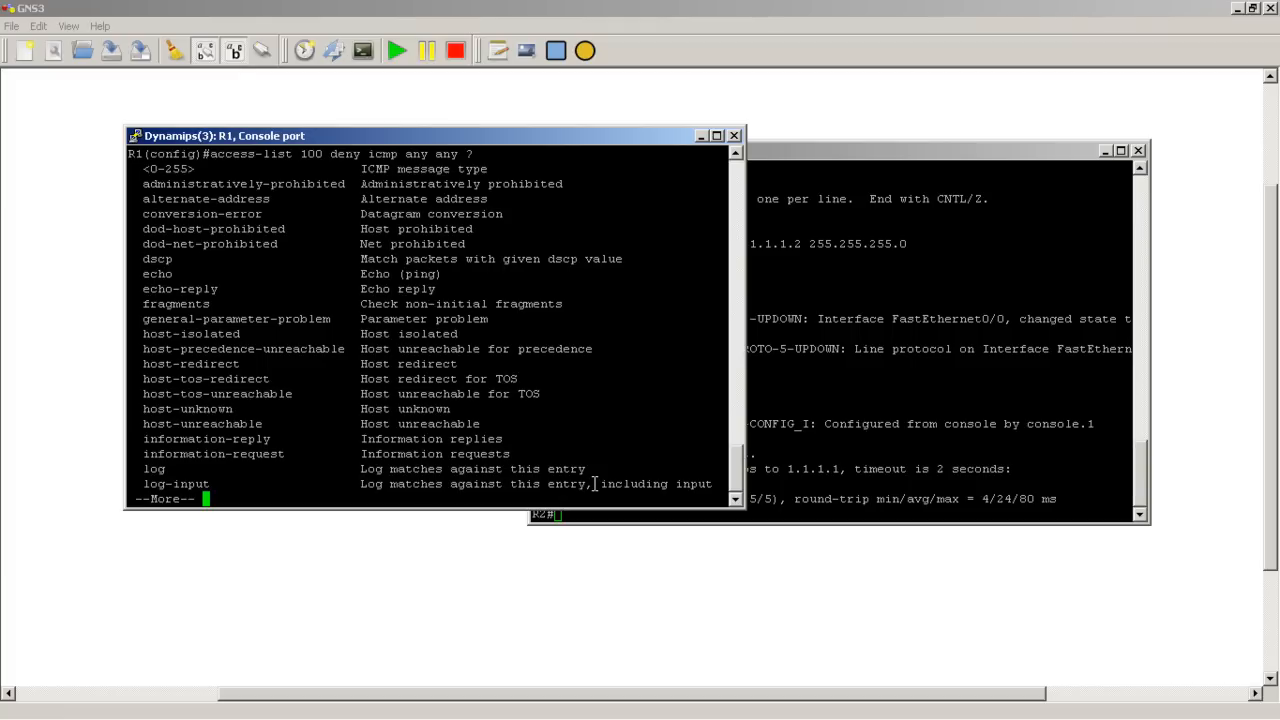
key("space")
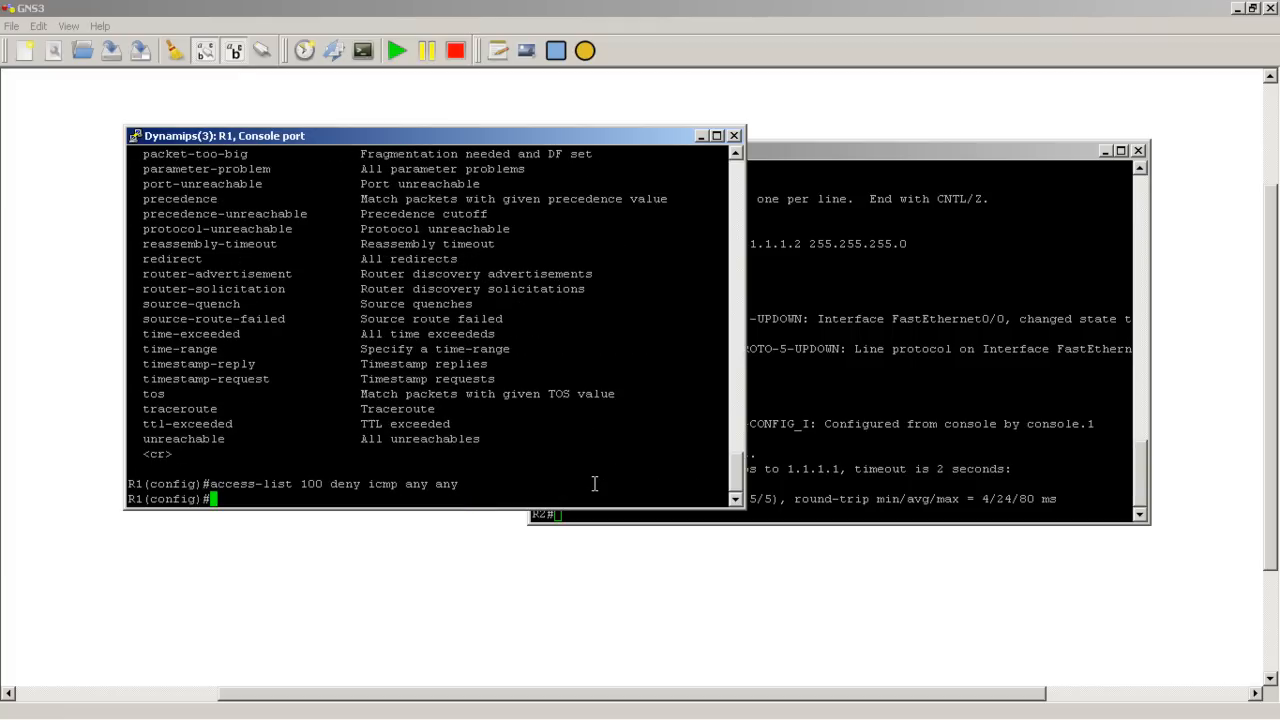
Add 'access-list 100 permit ip any any' as the second entry
type("access")
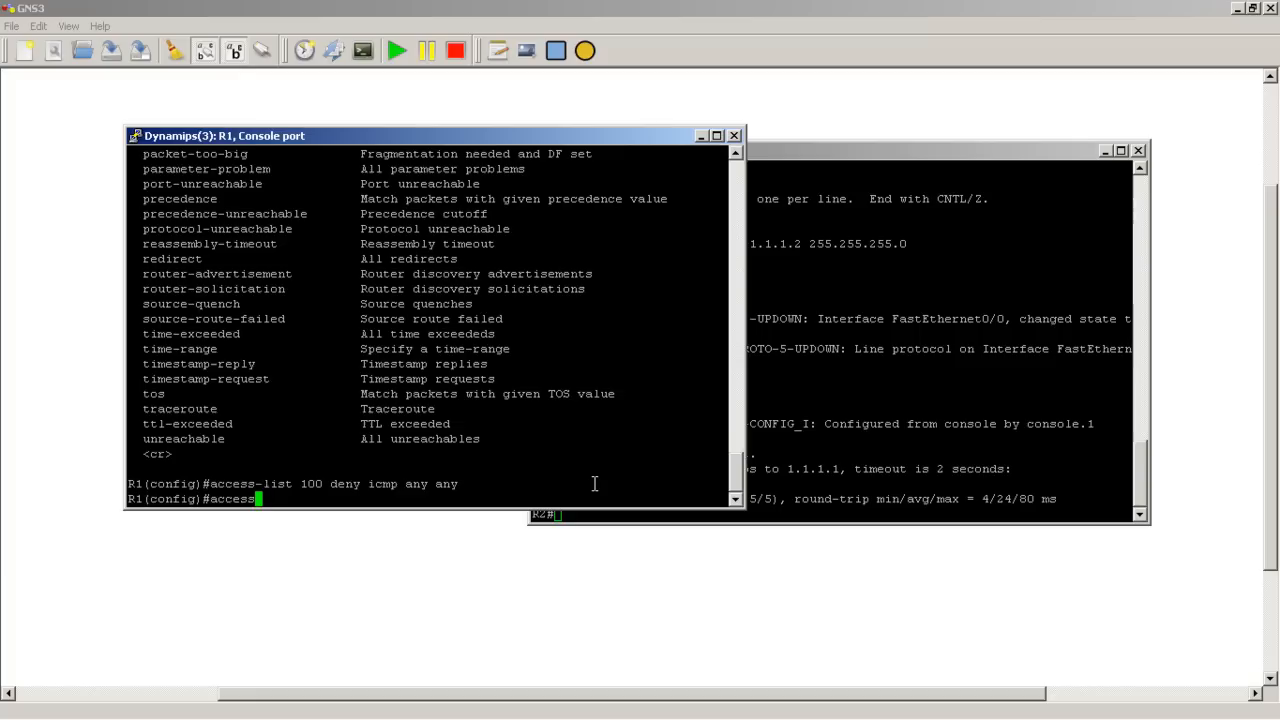
type("-list 100")
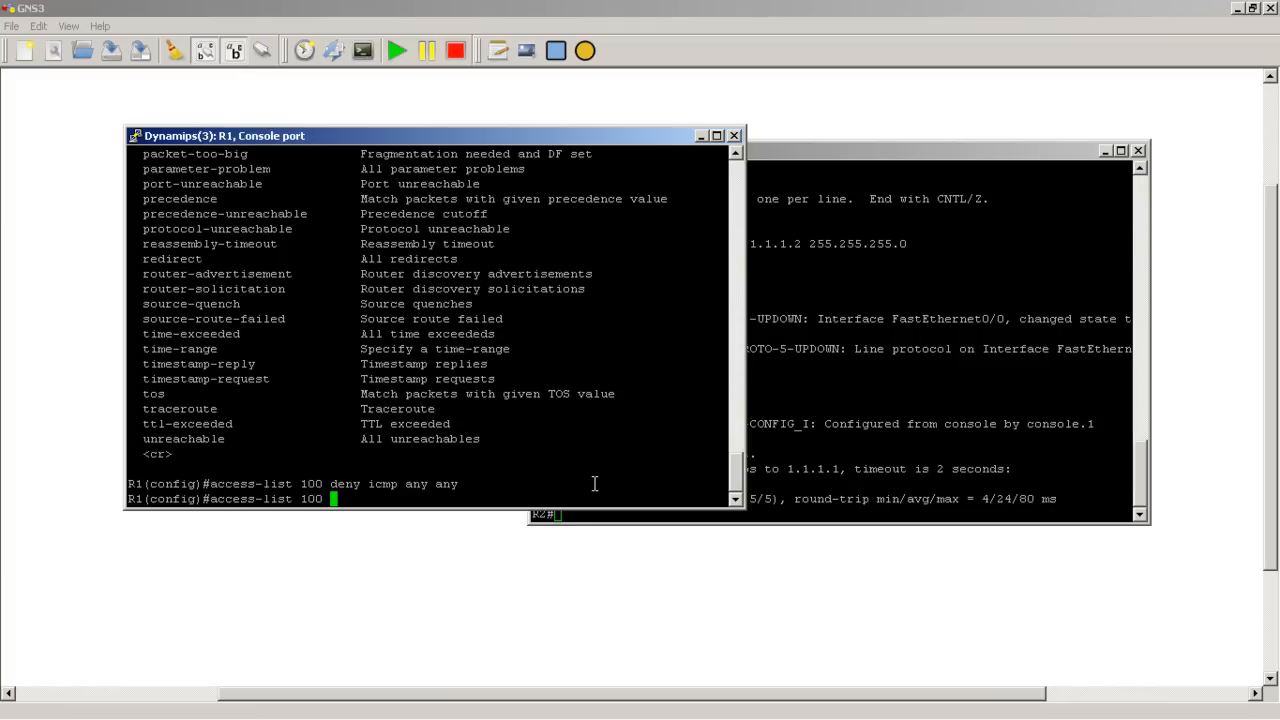
type("permit ip any any")
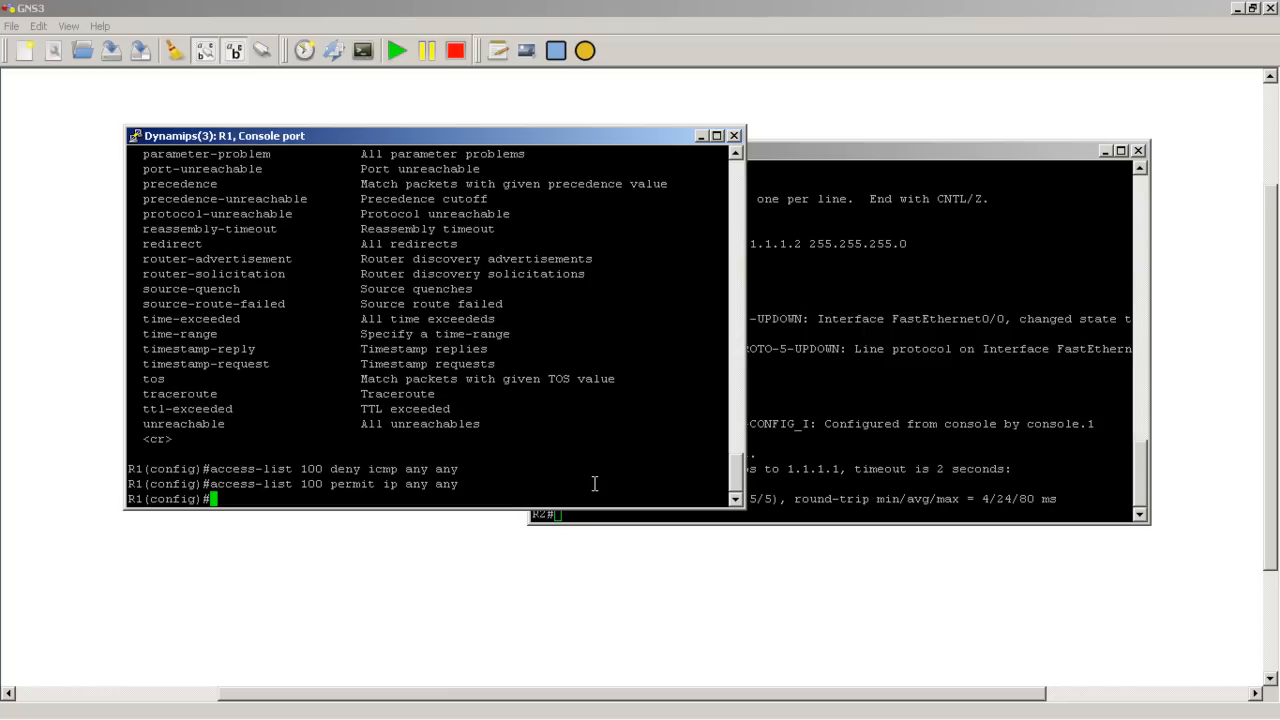
On R1's f0/0, apply 'ip access-group 100 in'
type("int fast 0/0")
type("access")
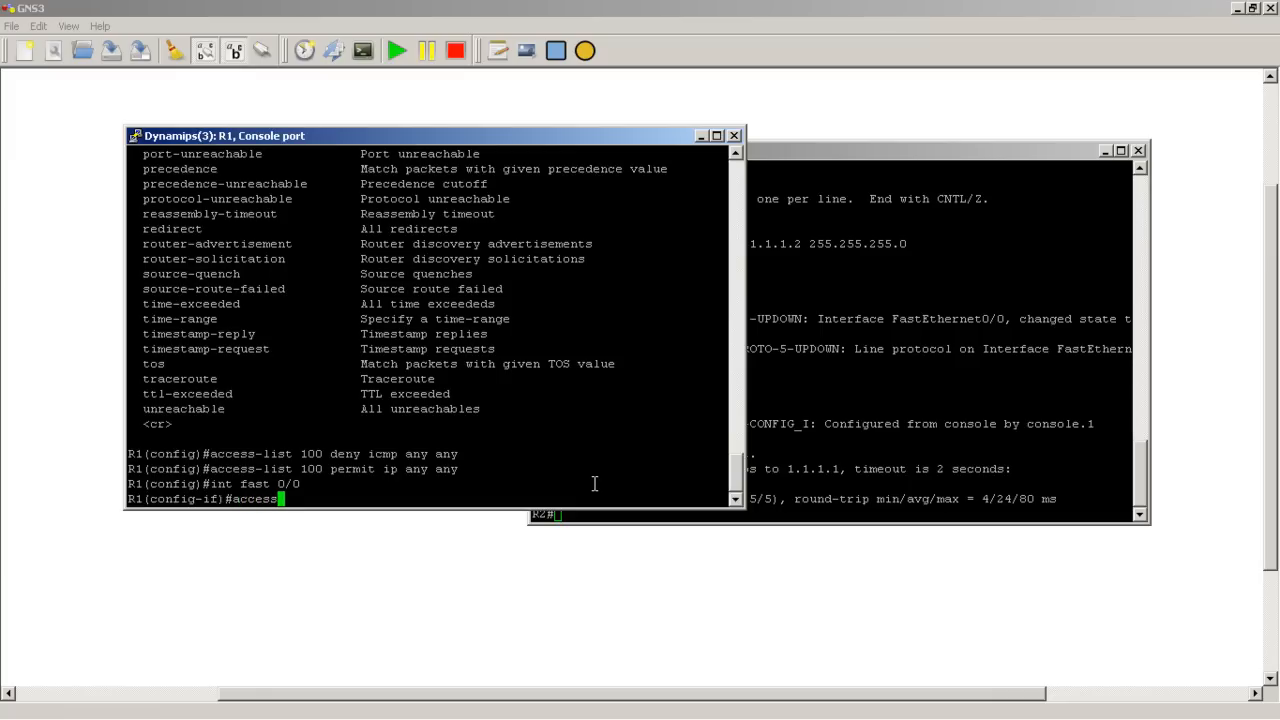
type("ip acce")
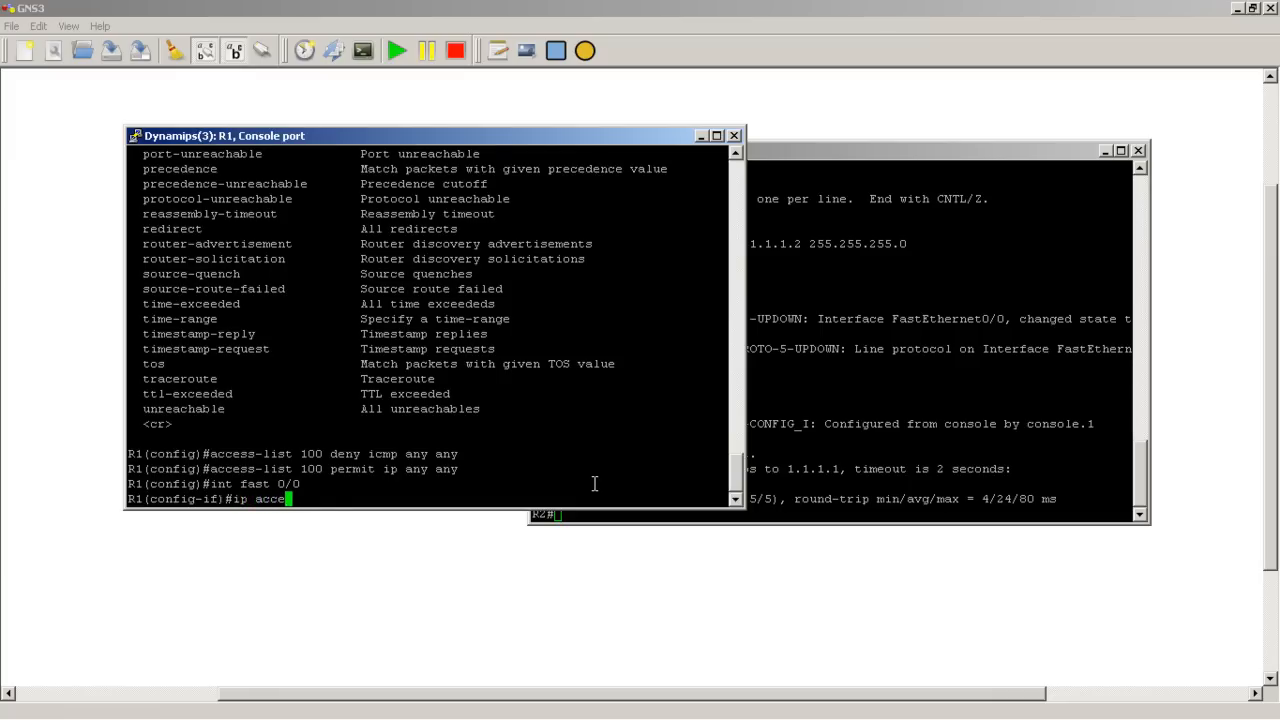
type("ss-group")
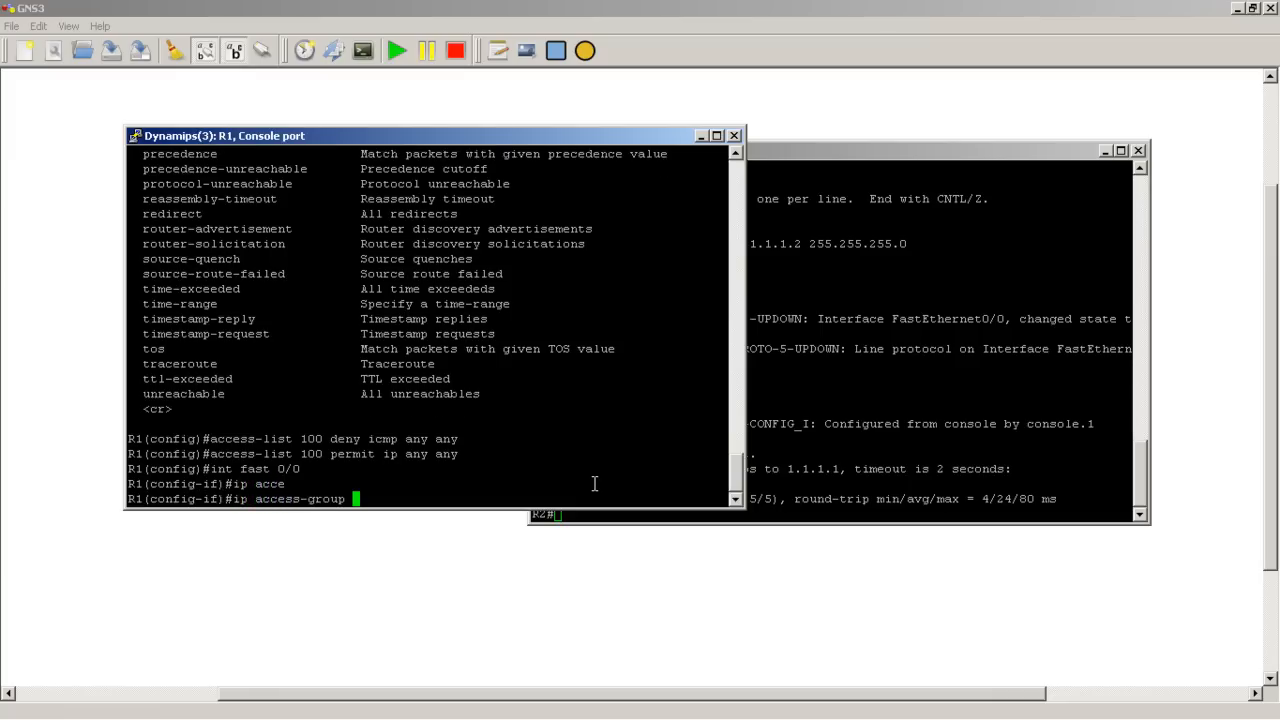
type("100 in")
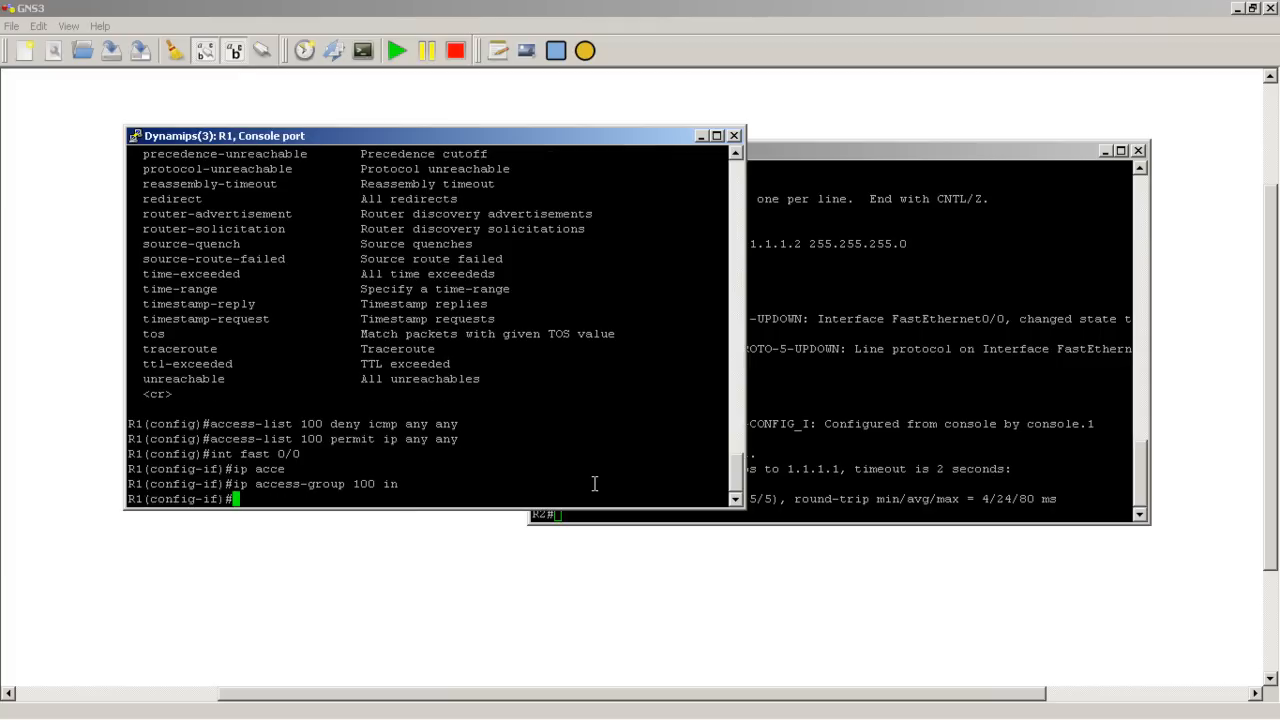
type("e")
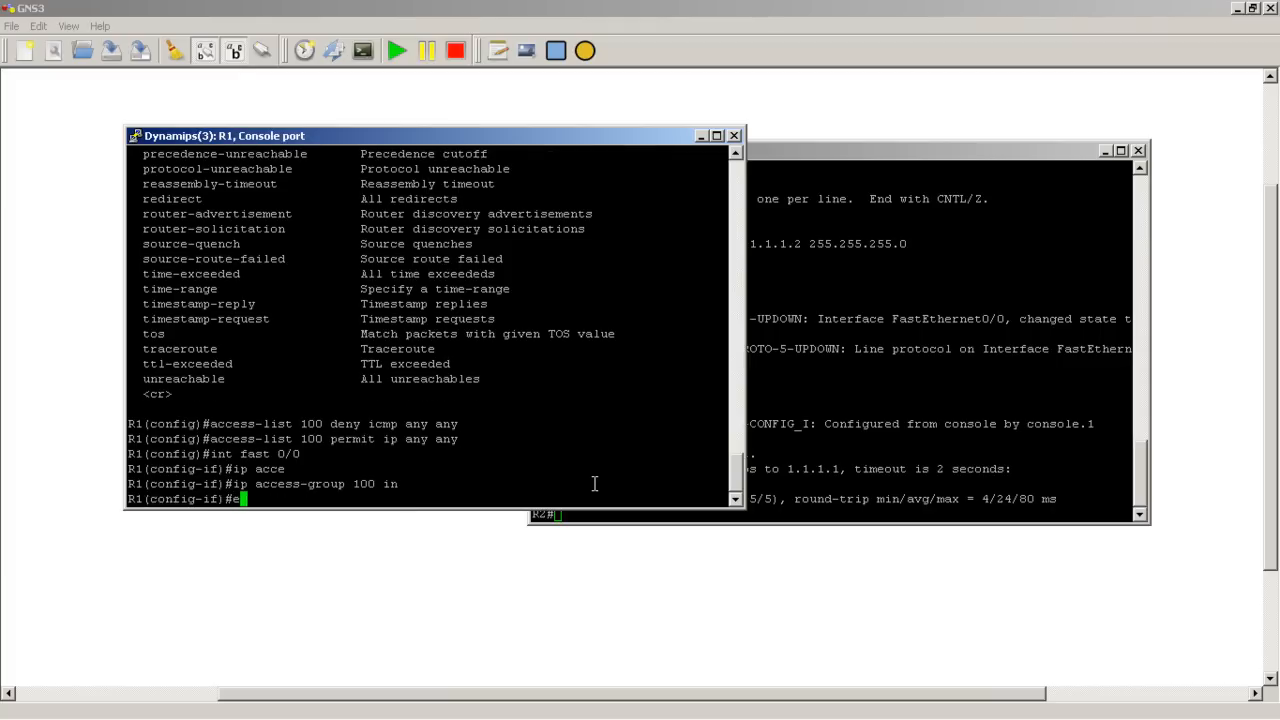
Exit config on R1, ping 1.1.1.2 (0 percent success), then return to conf t
type("exit")
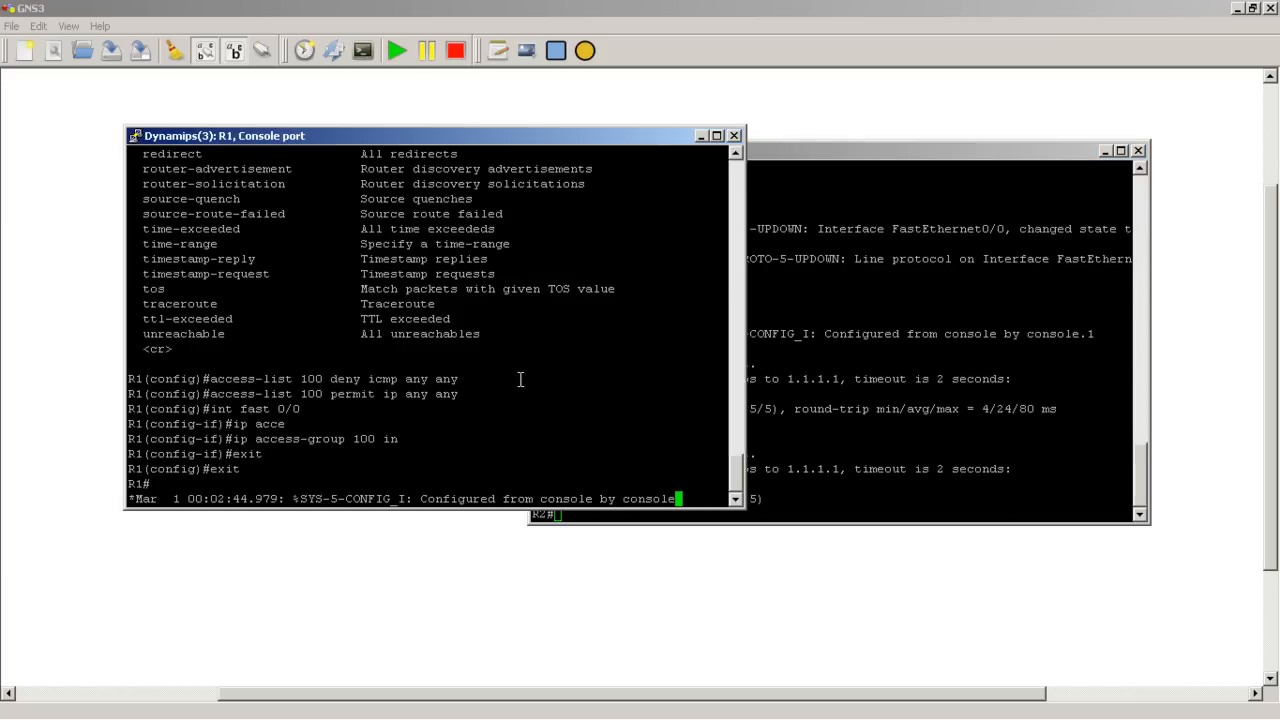
mouse_move(525, 375)
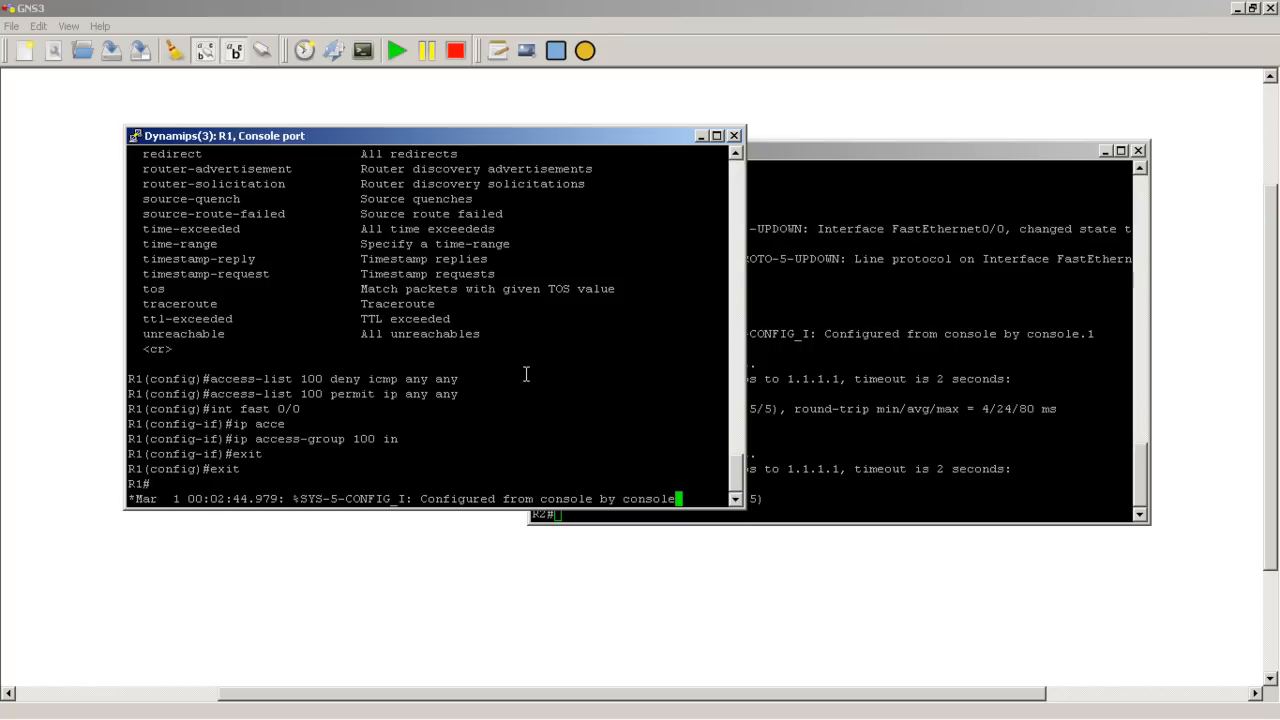
type("ping")
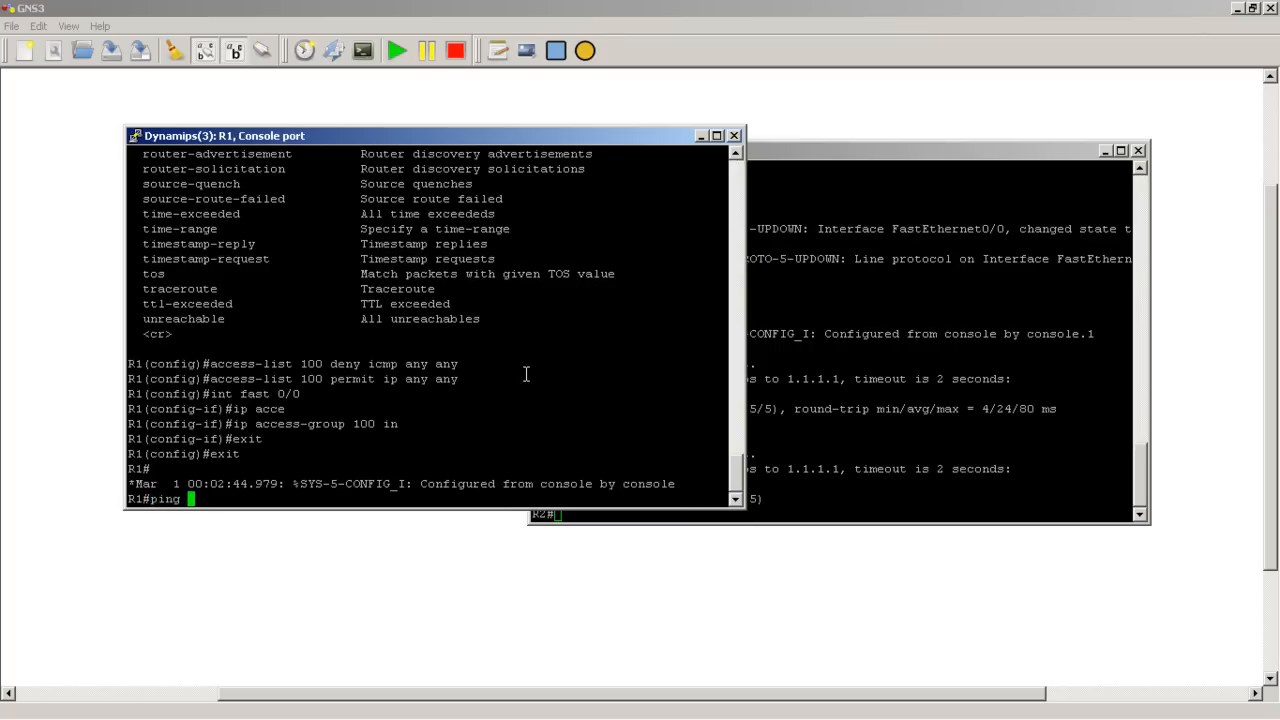
type("1.1.1.2")
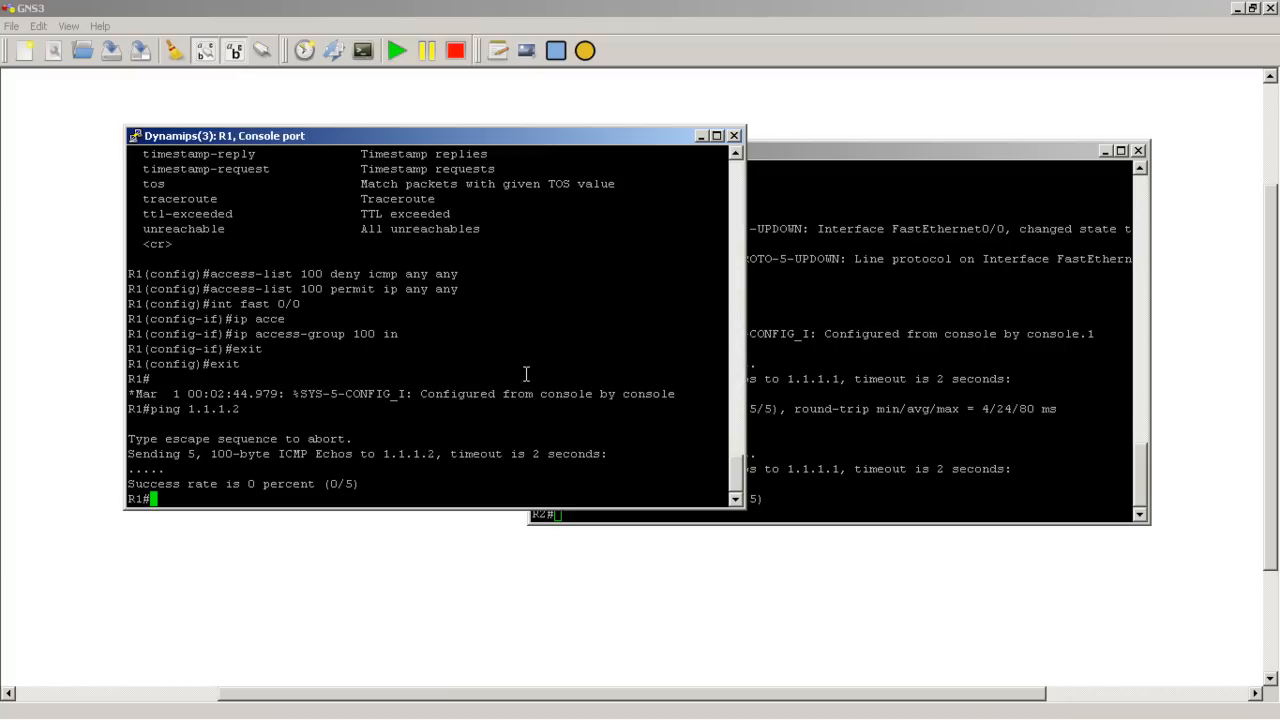
type("conf t")
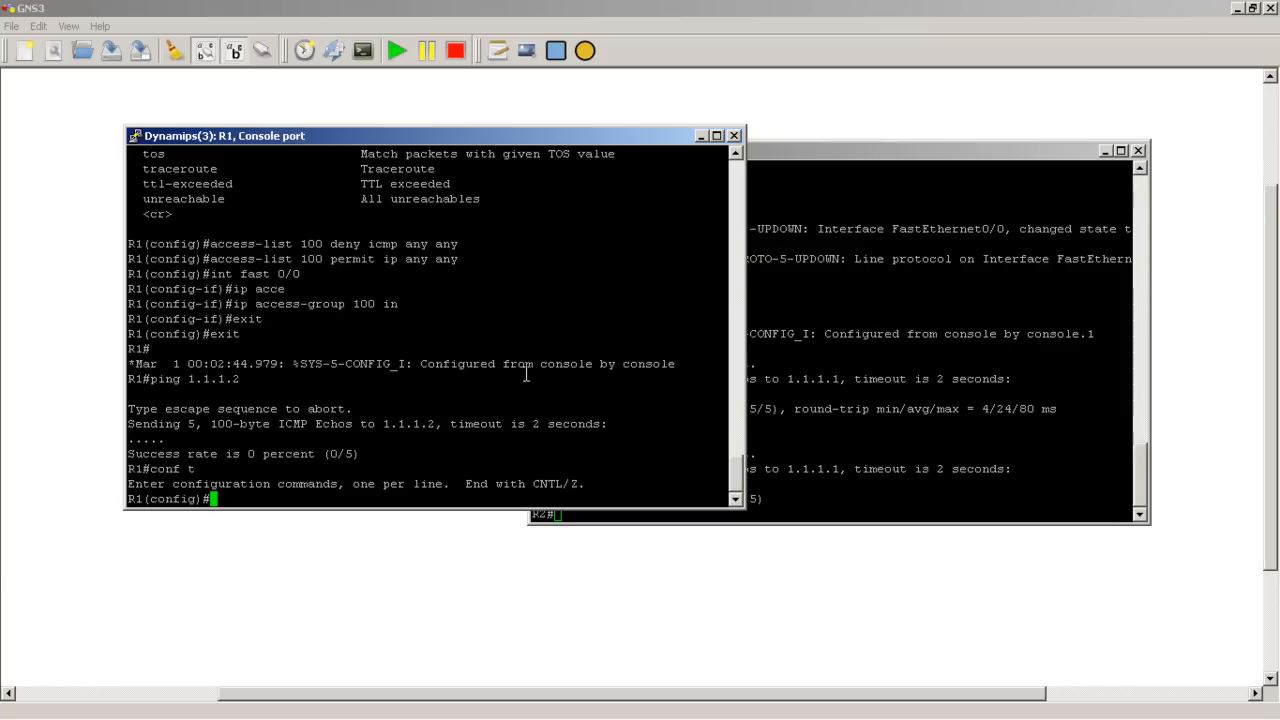
Remove access list 100 from R1 with 'no access-list 100'
type("no")
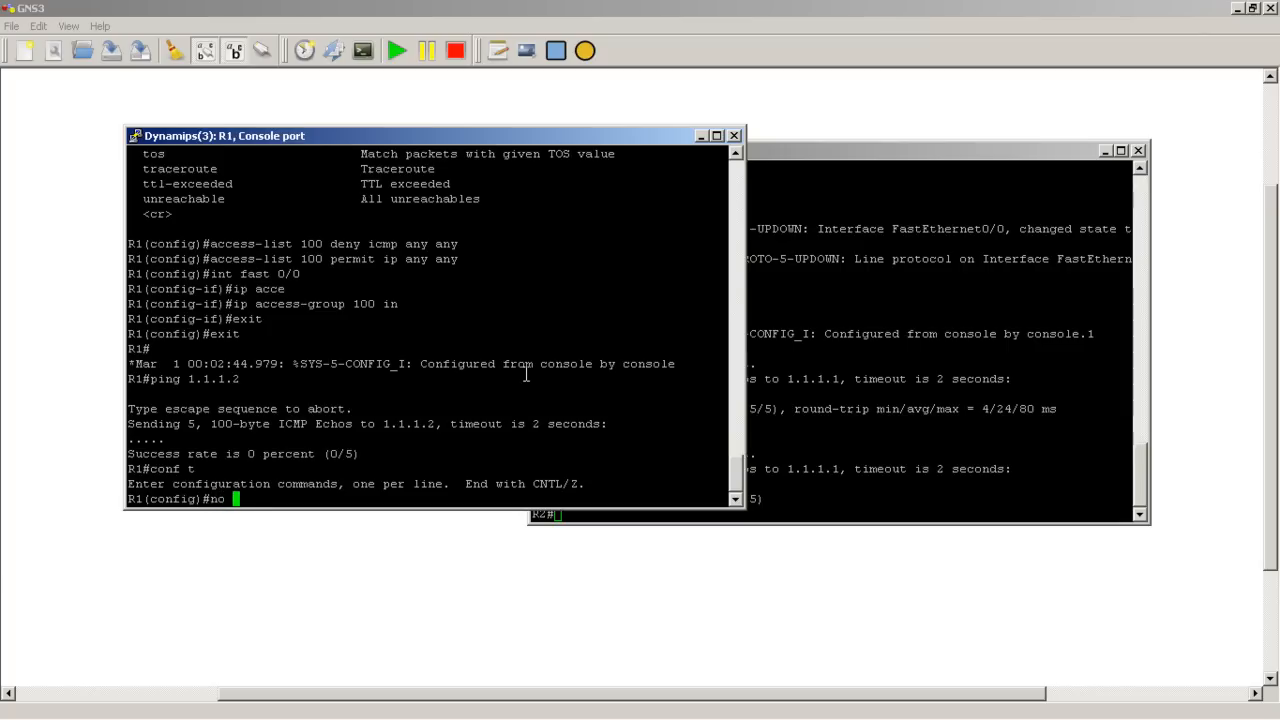
type("access-list 100")
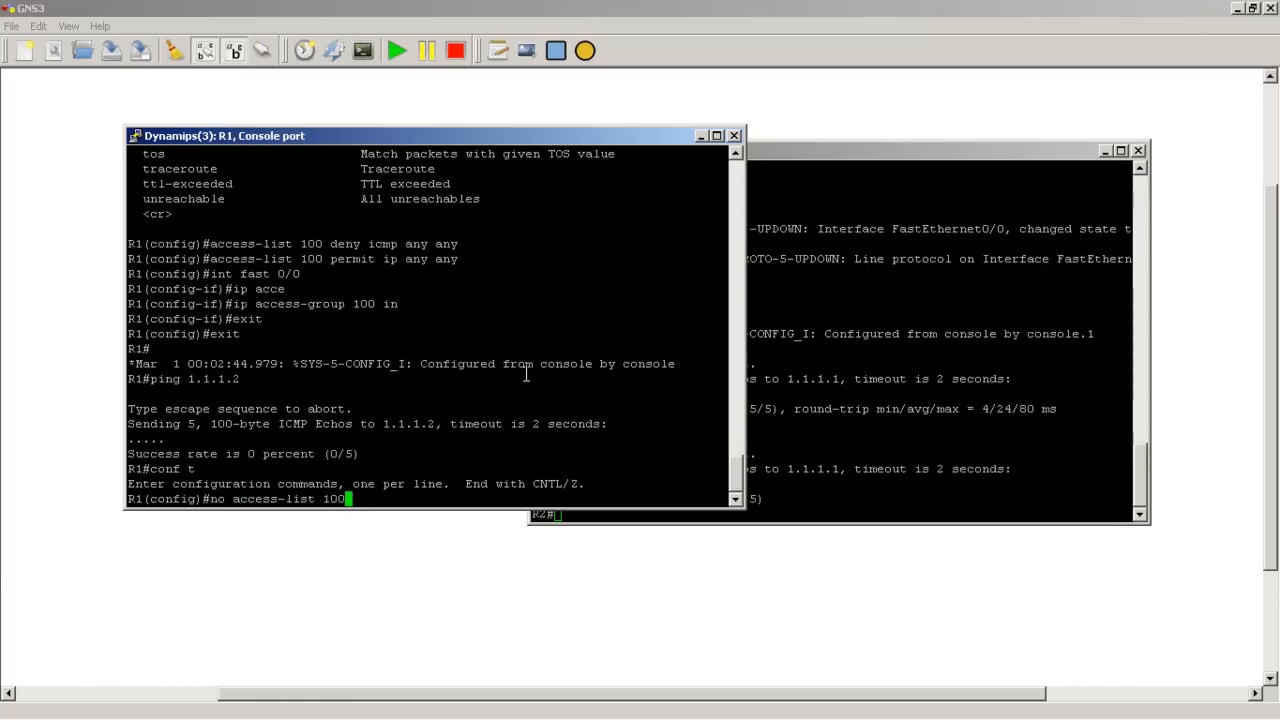
key("Return")
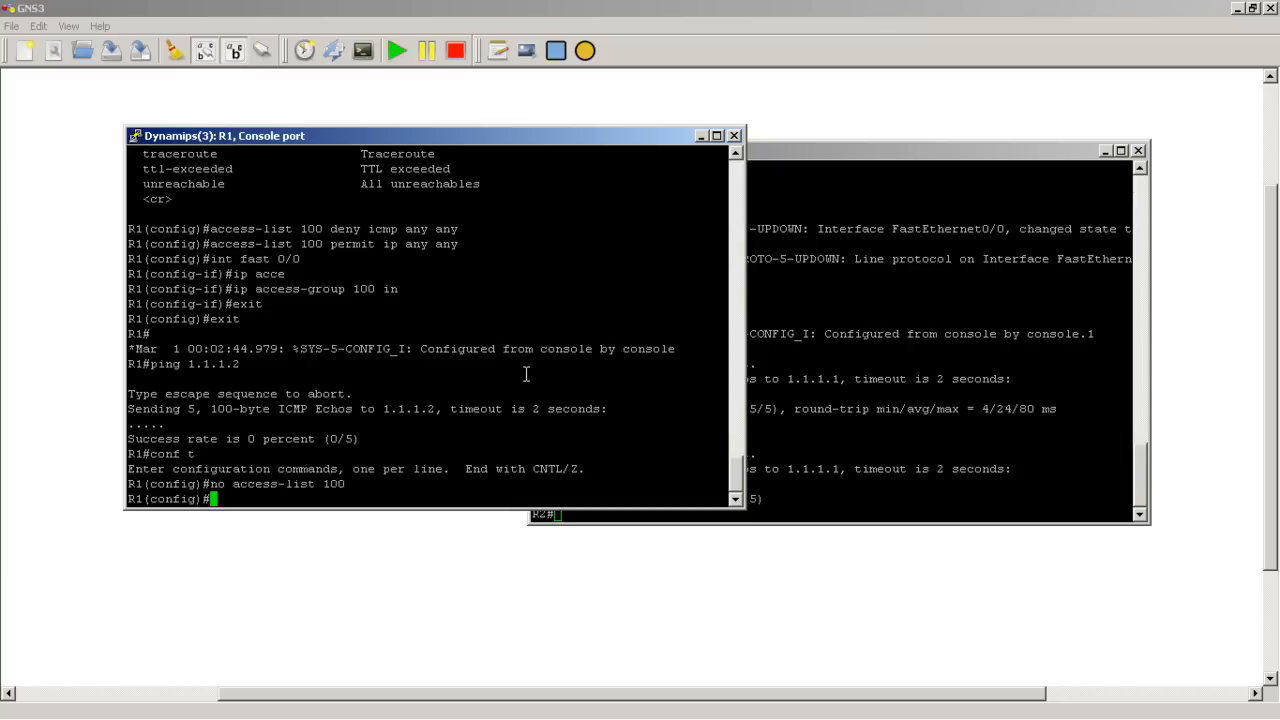
Enter 'access-list 100 deny icmp any any echo' on R1, exploring options with ?
type("access-list")
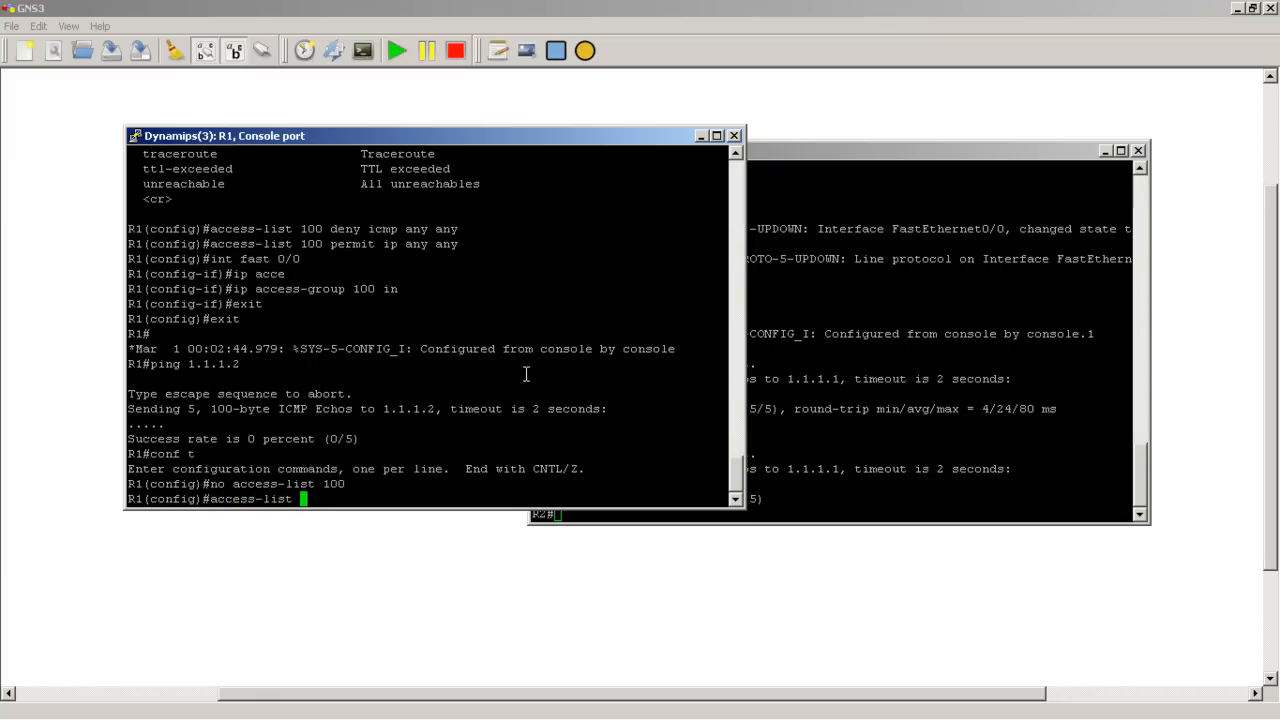
type("10")
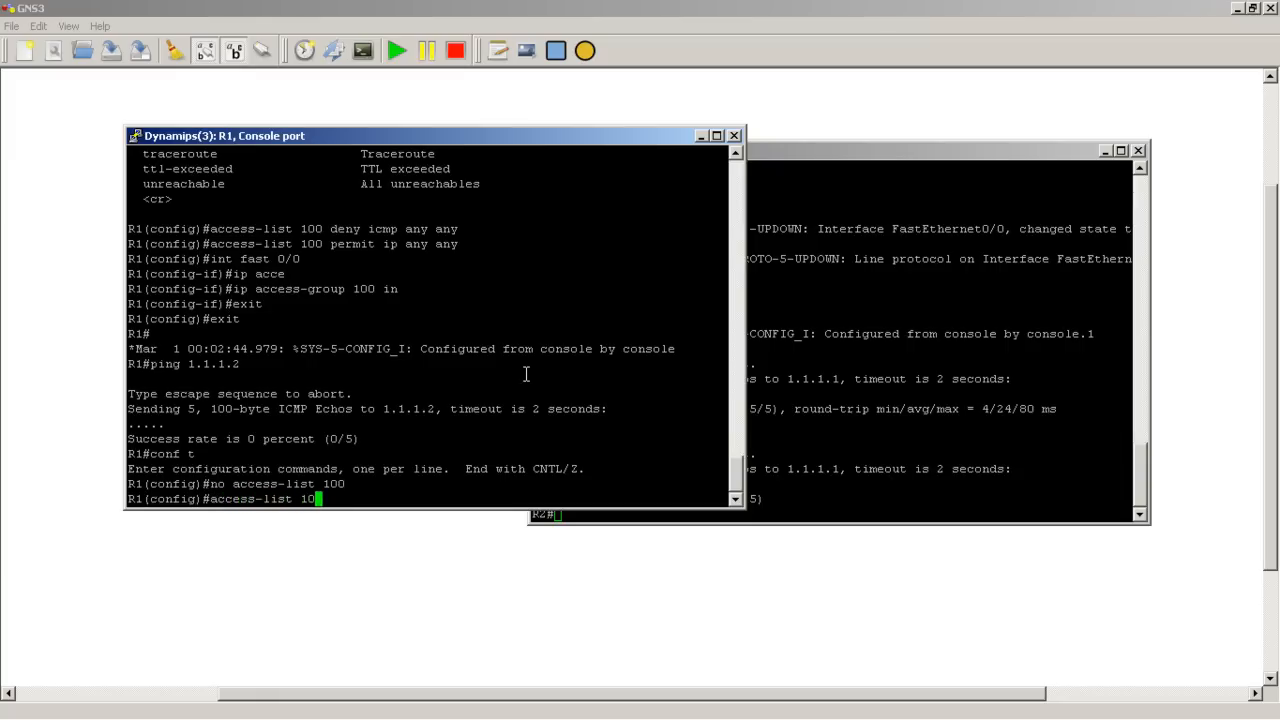
type("?")
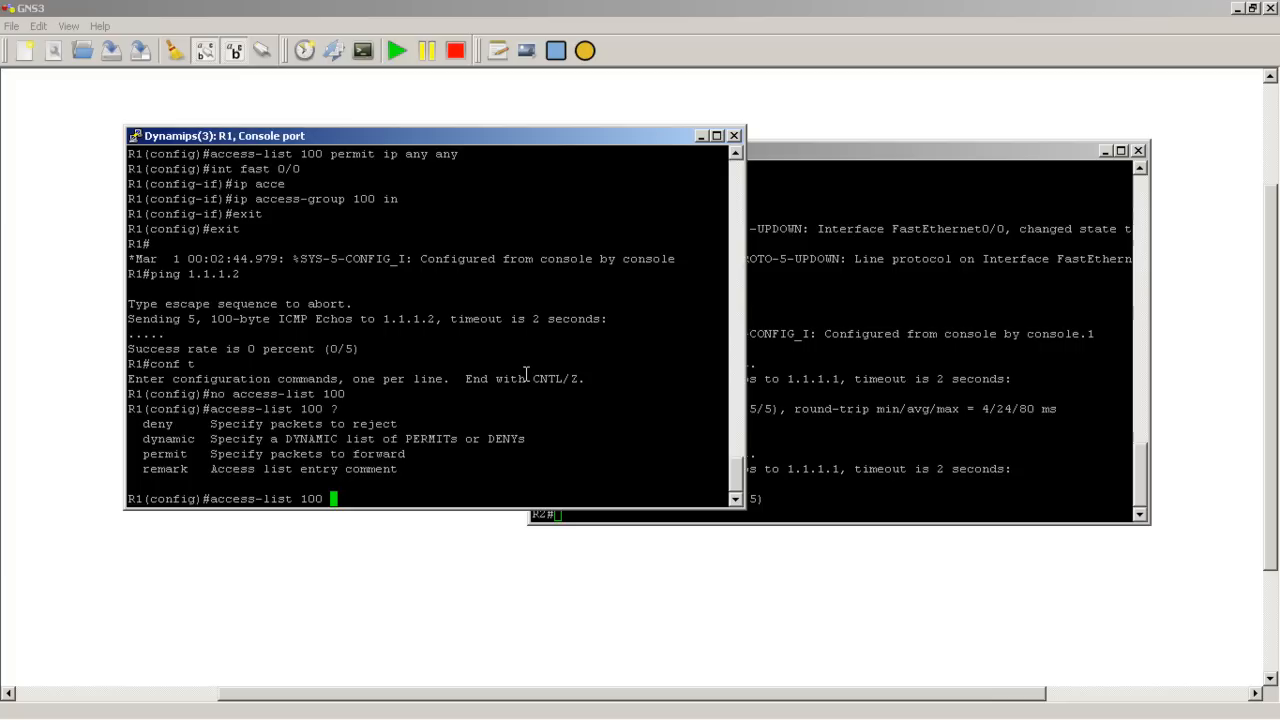
type("deny icmp")
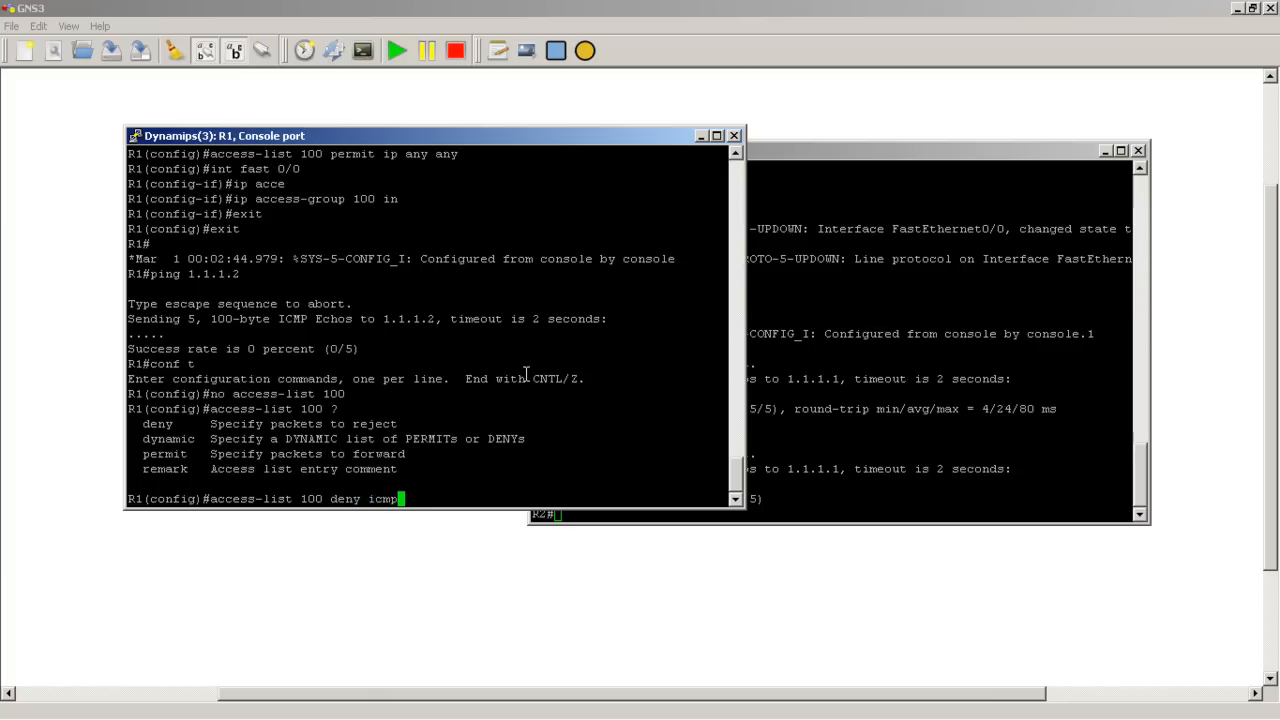
type("any any")
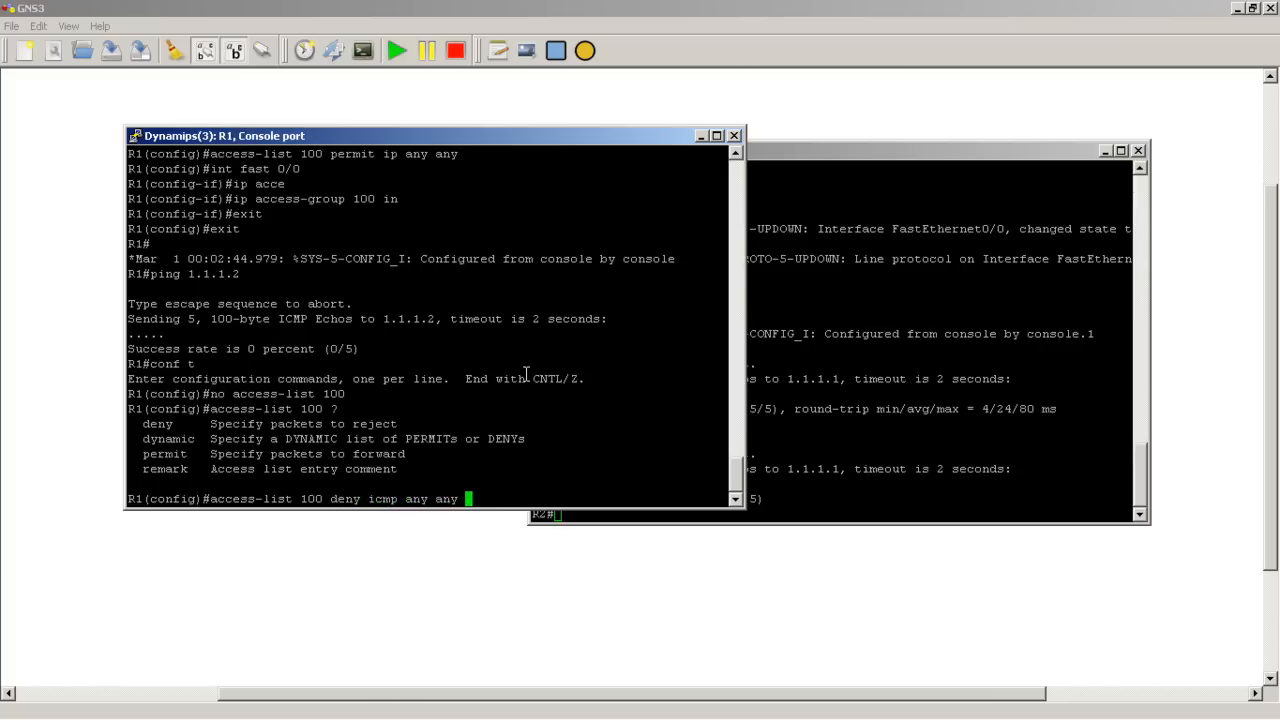
type("?")
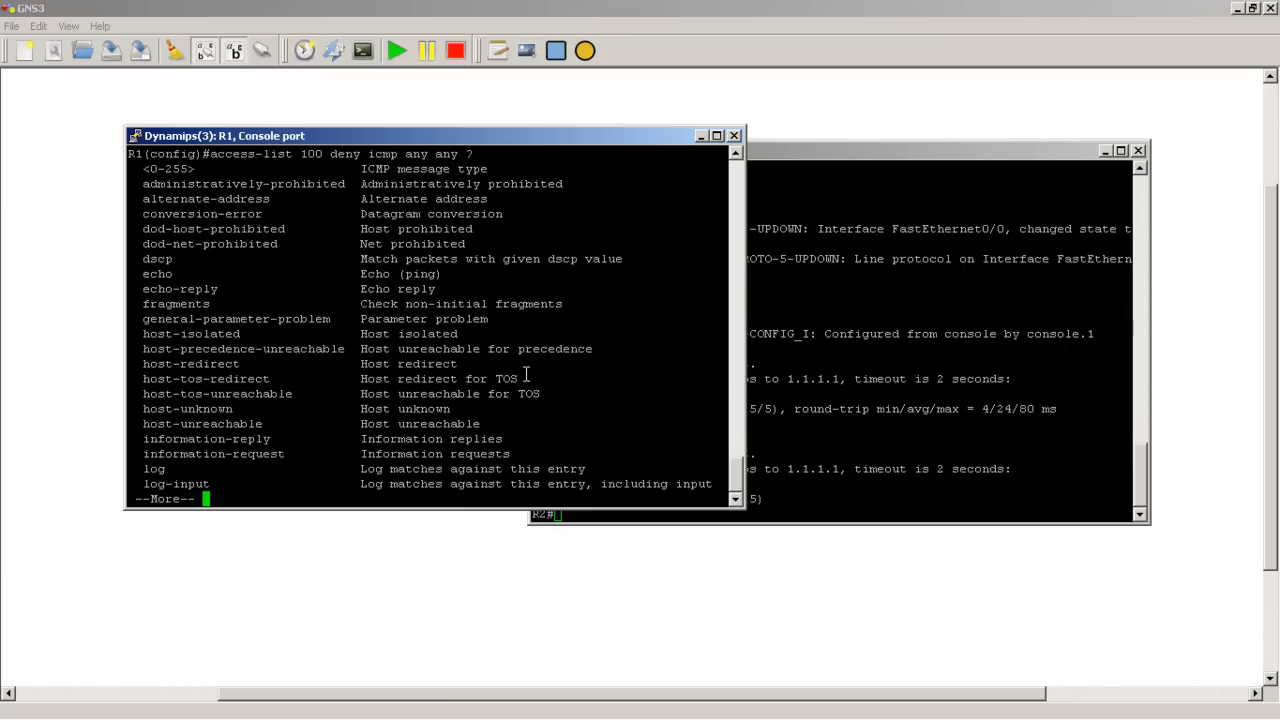
mouse_move(432, 274)
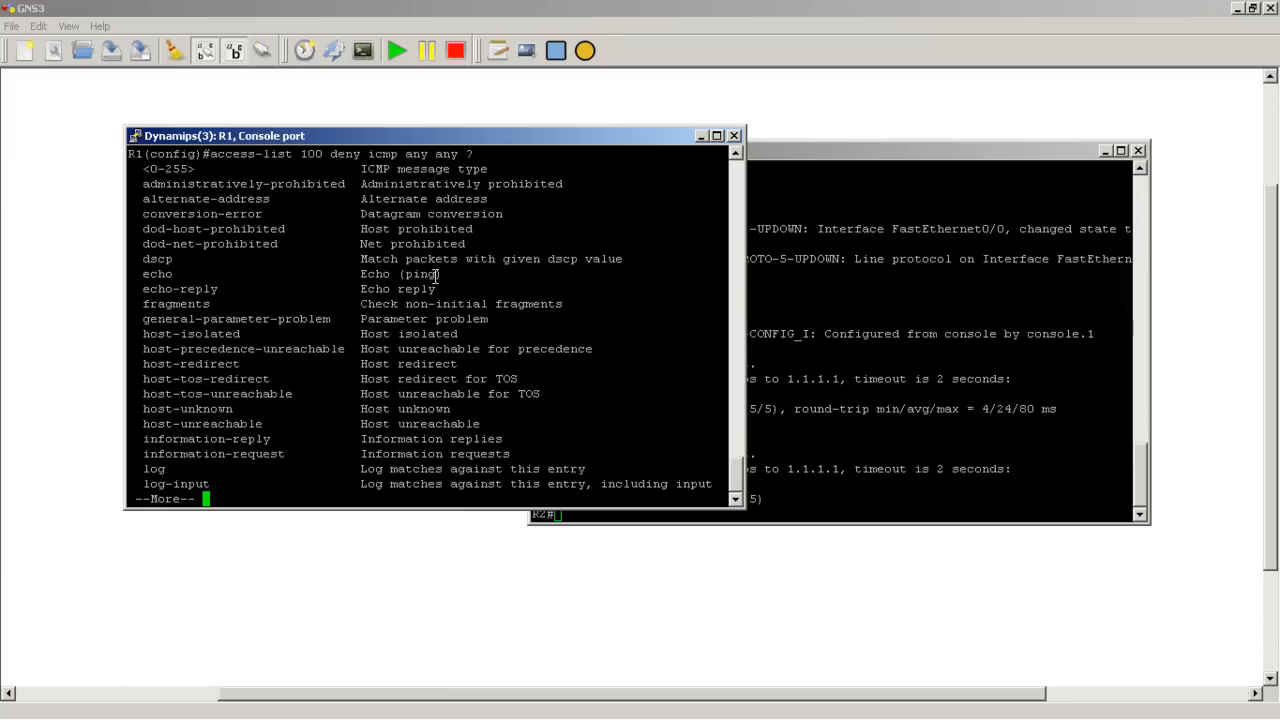
mouse_move(531, 275)
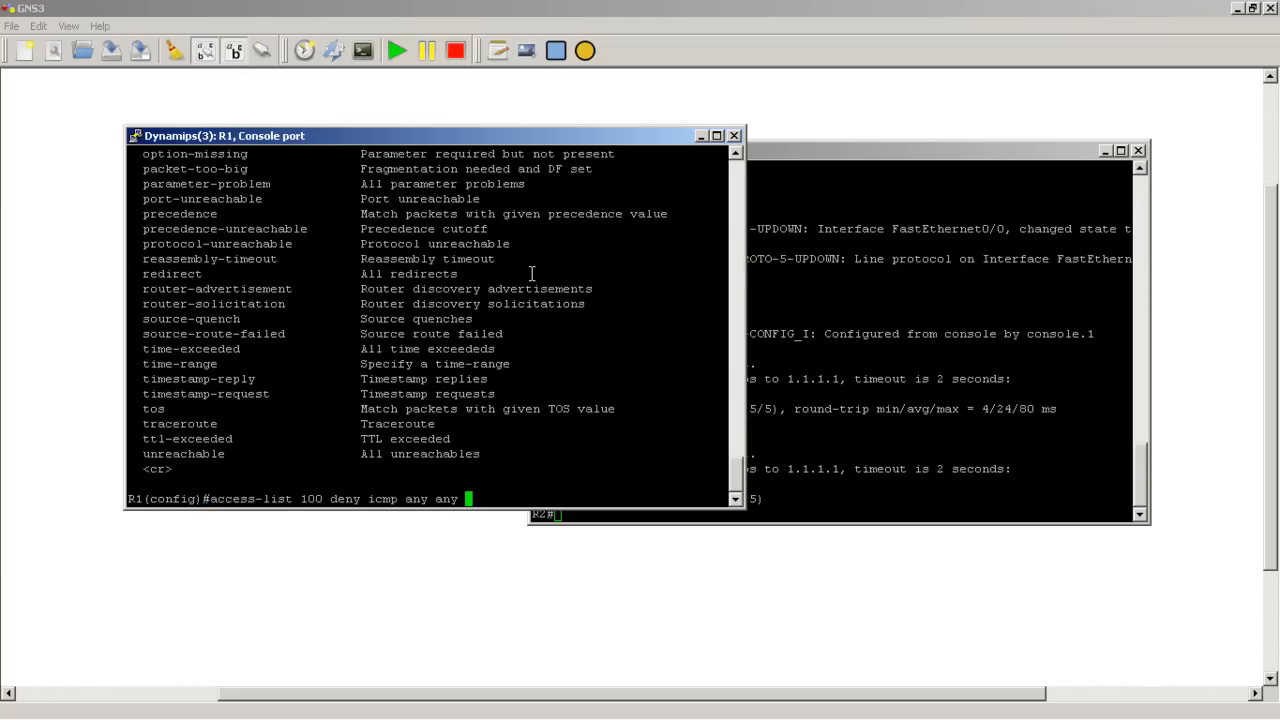
type("echo")
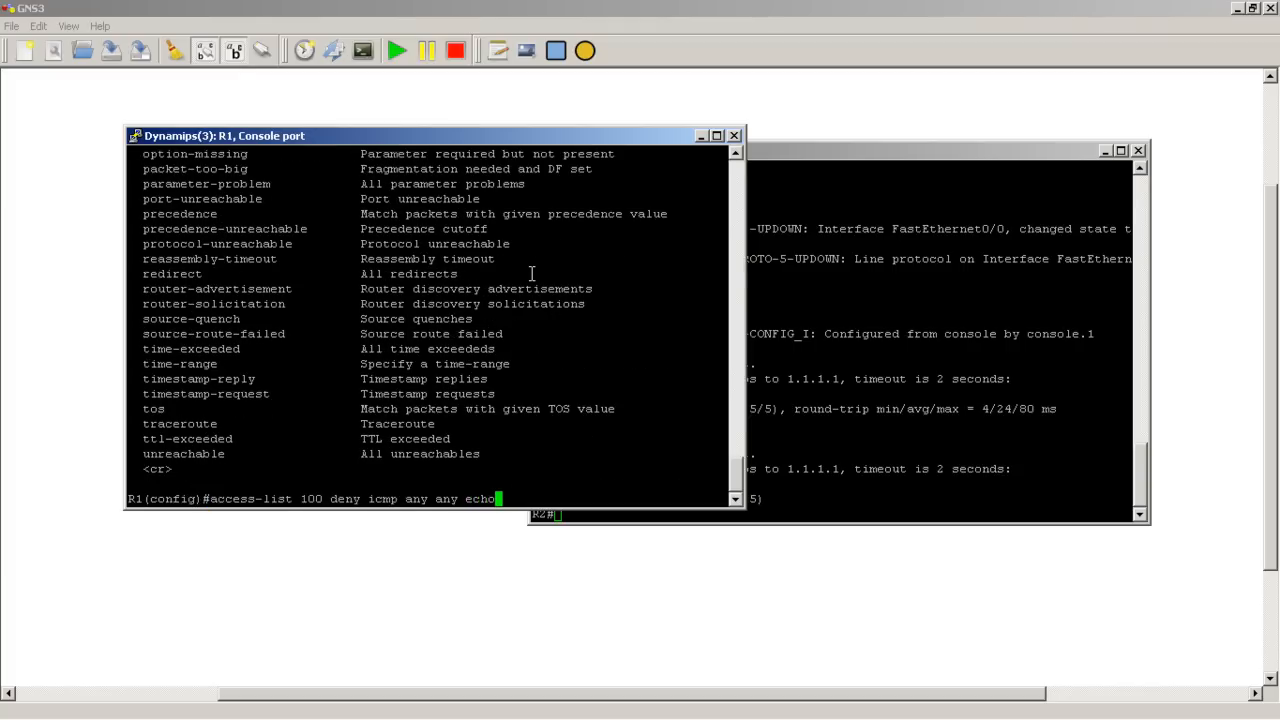
type("?")
type("access-list 100")
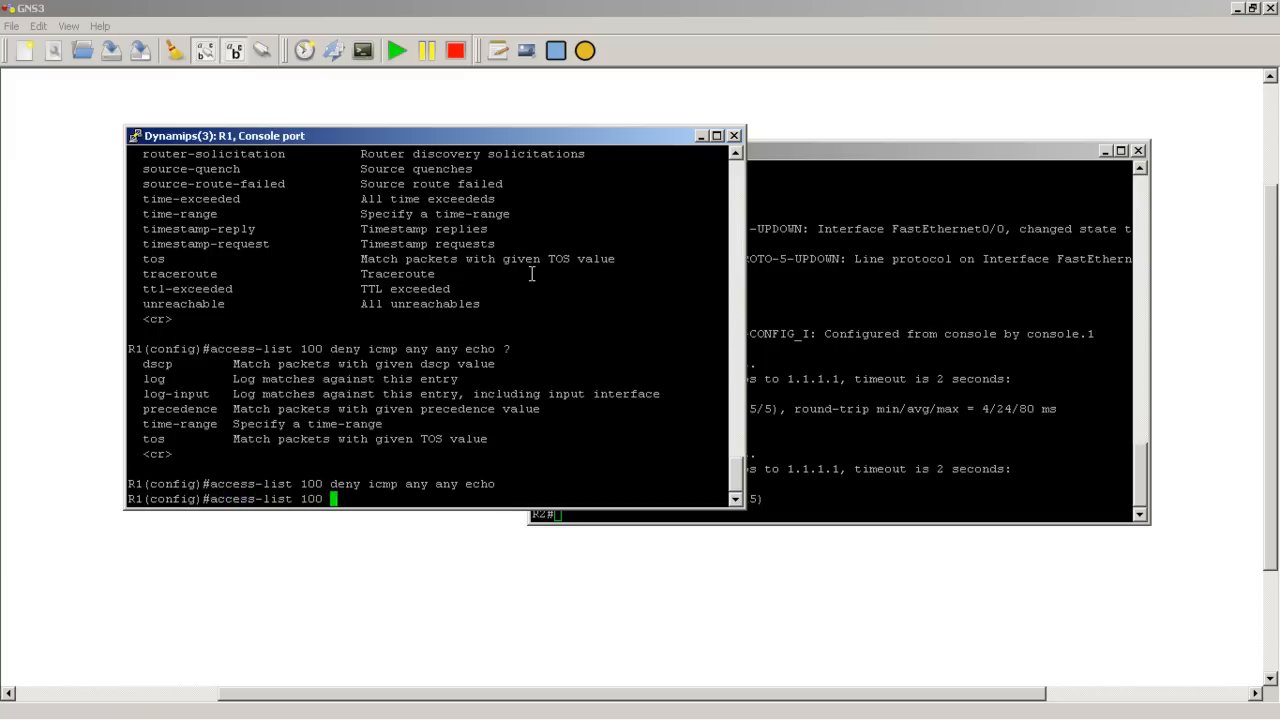
Add the 'permit ip any any' entry and exit configuration mode
type("permit ip any any")
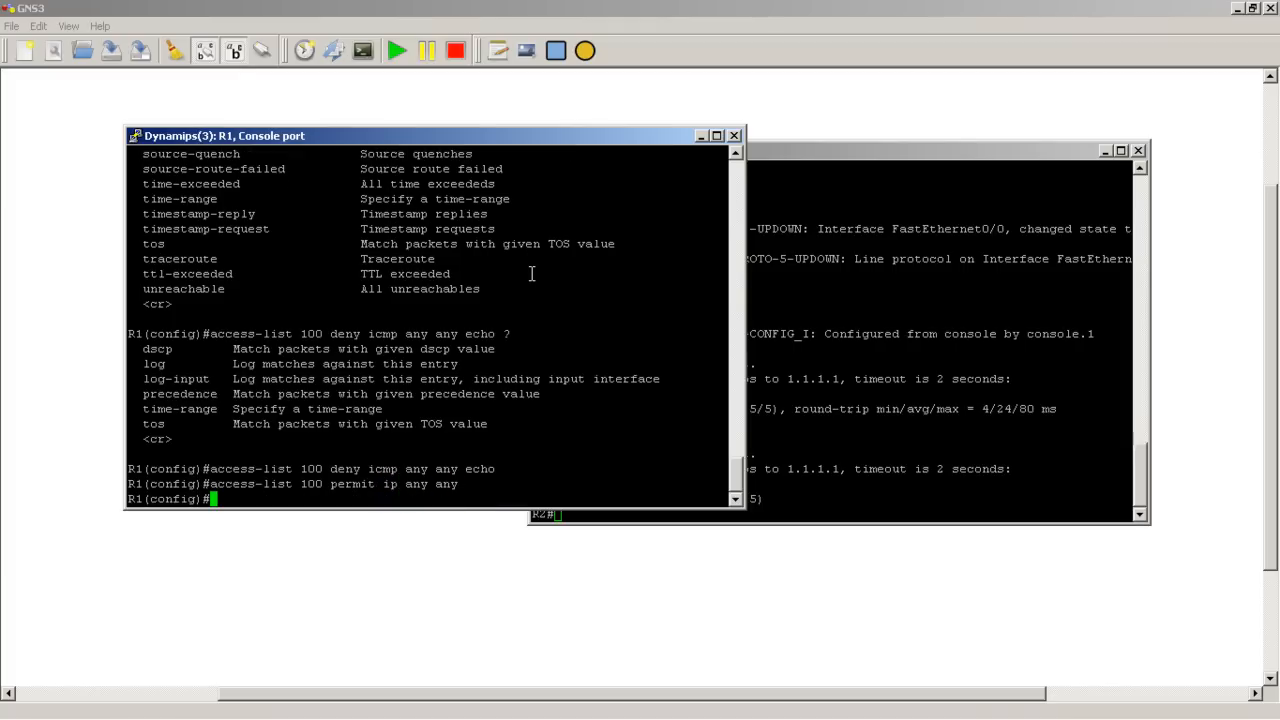
type("ex")
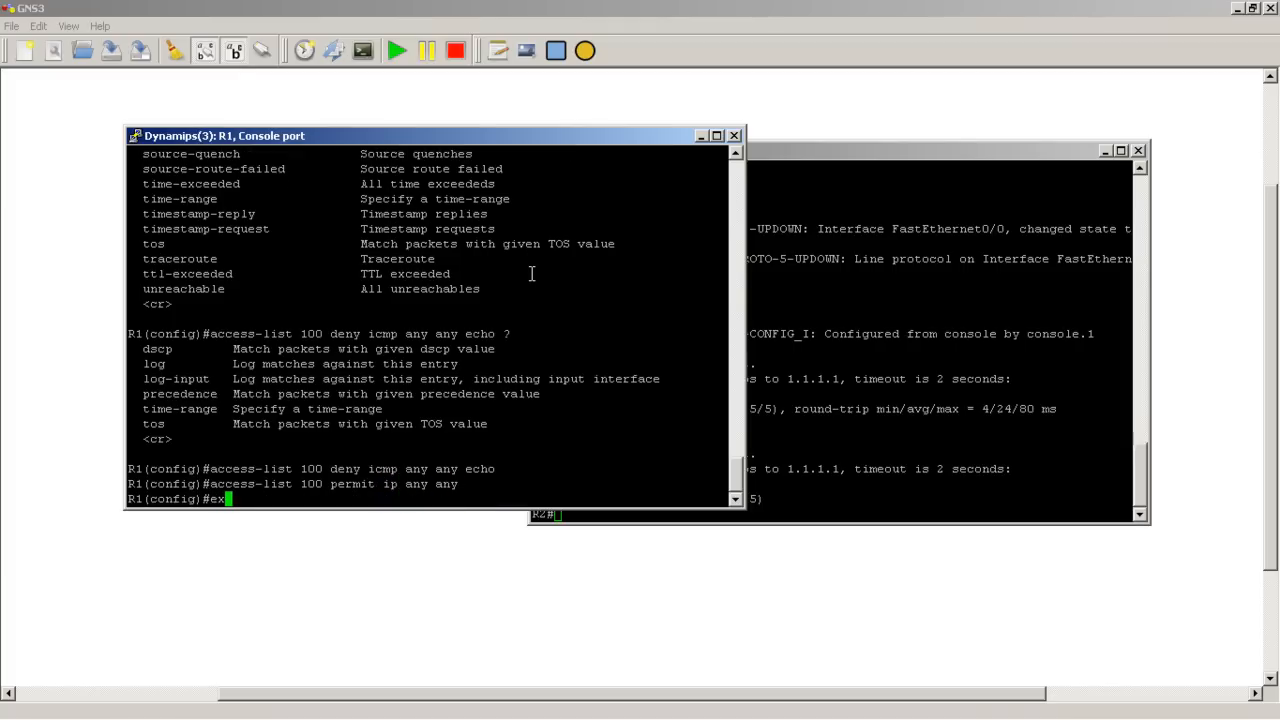
key("Return")
type("ping 1.1.1.1")
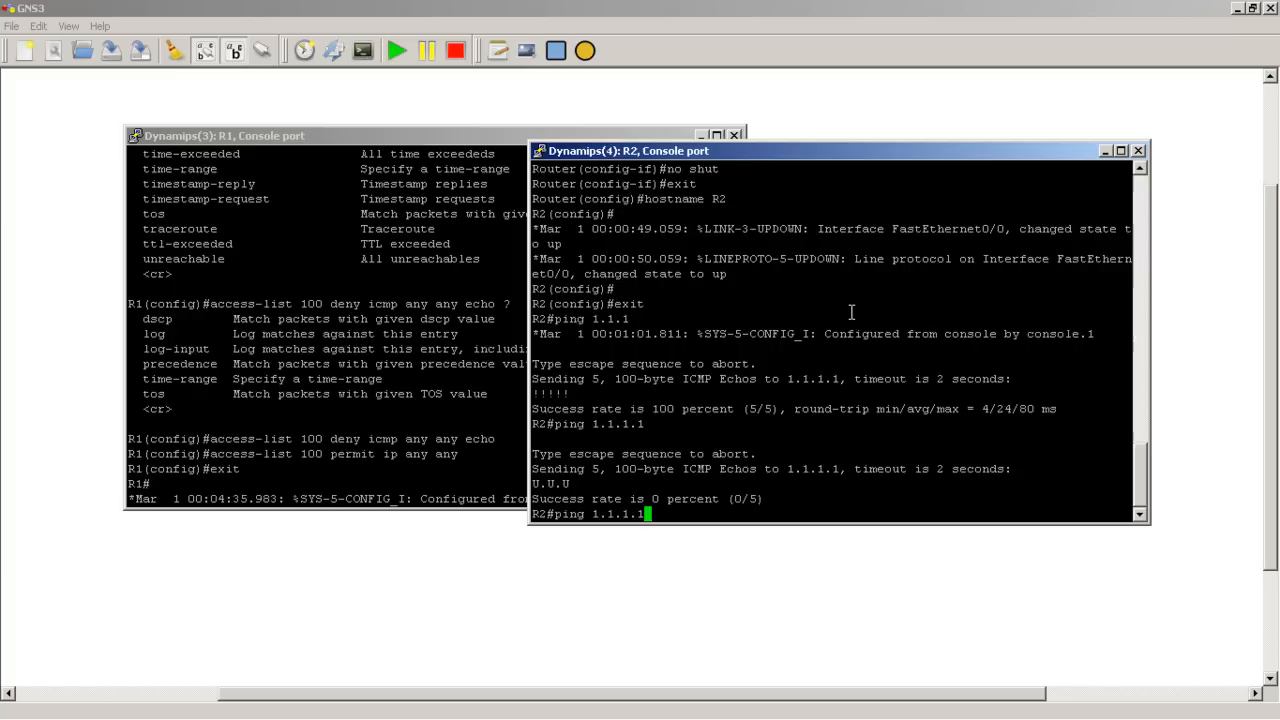
Run the ping from R2 to 1.1.1.1 to confirm it fails, then begin a ping on R1
key("Return")
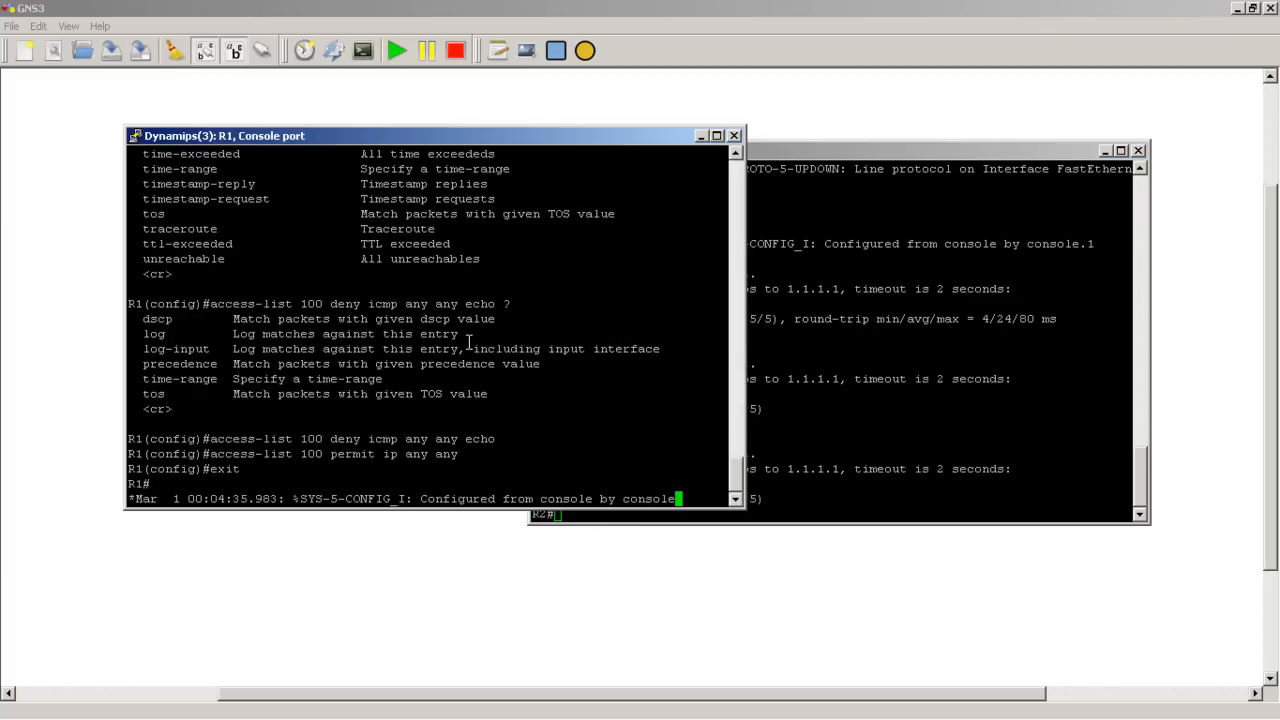
type("ping")
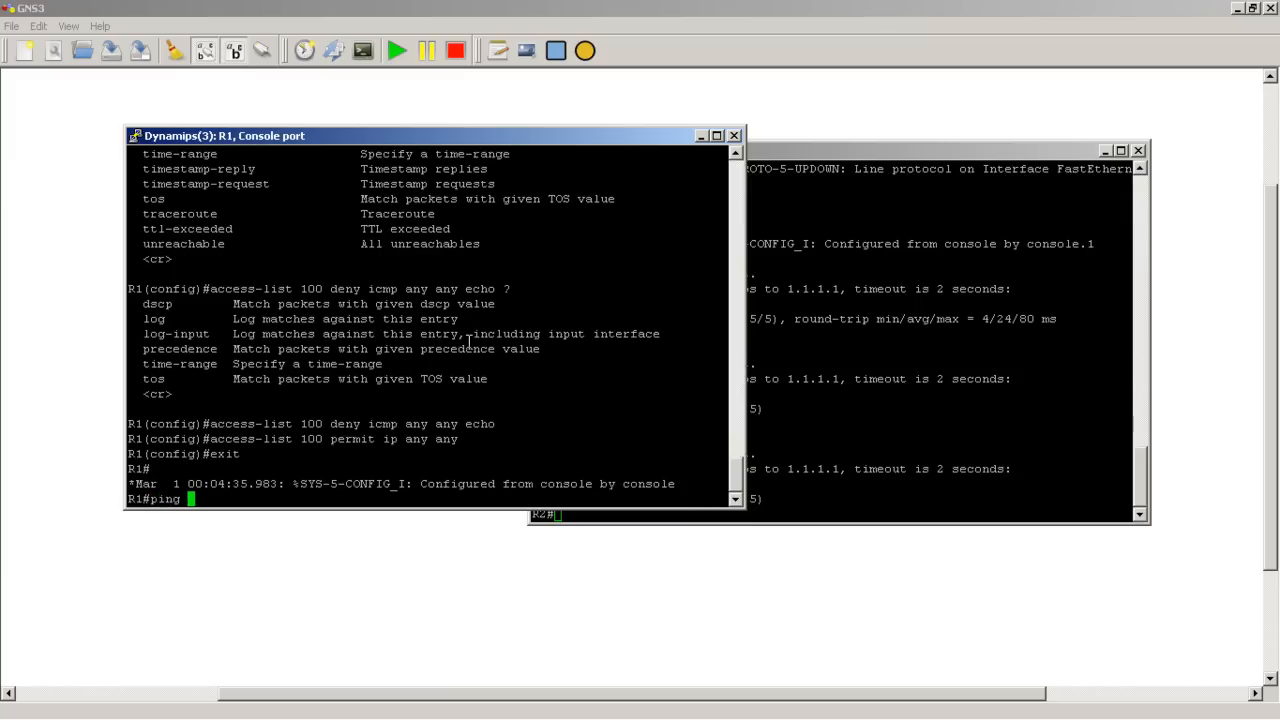